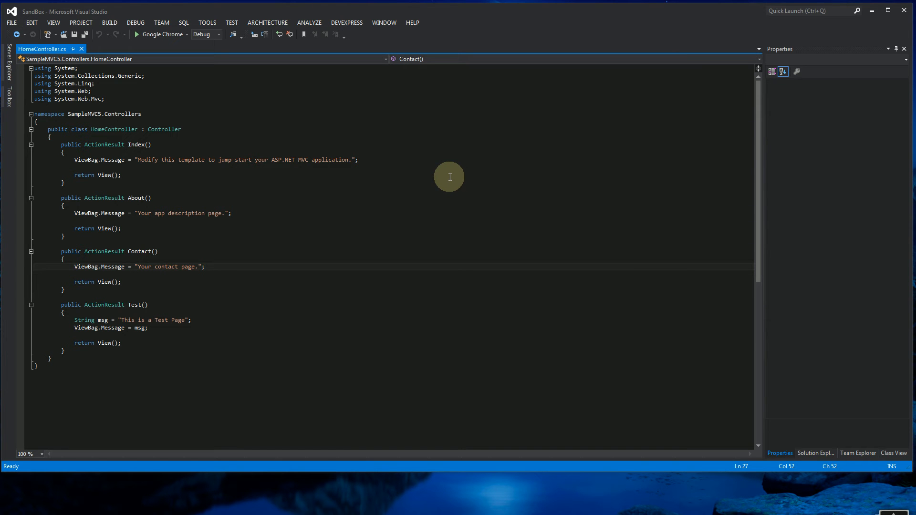
mouse_move(341, 210)
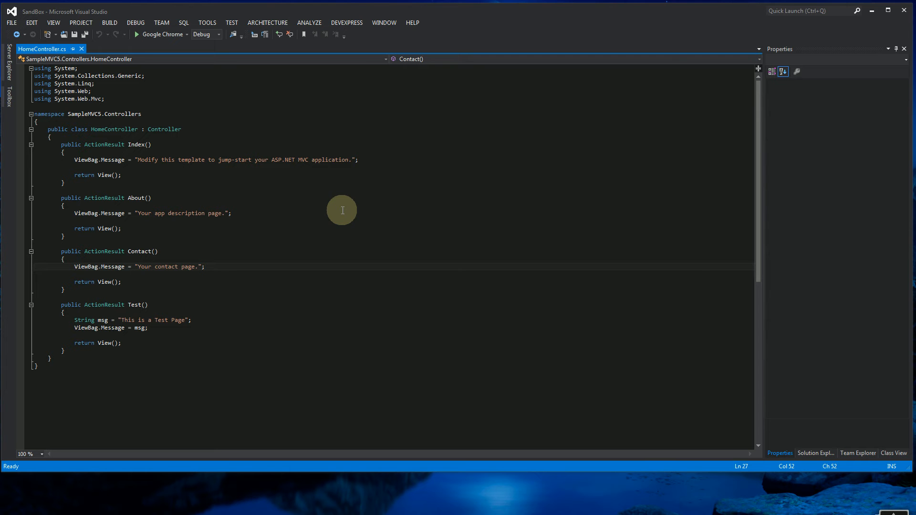
mouse_move(346, 207)
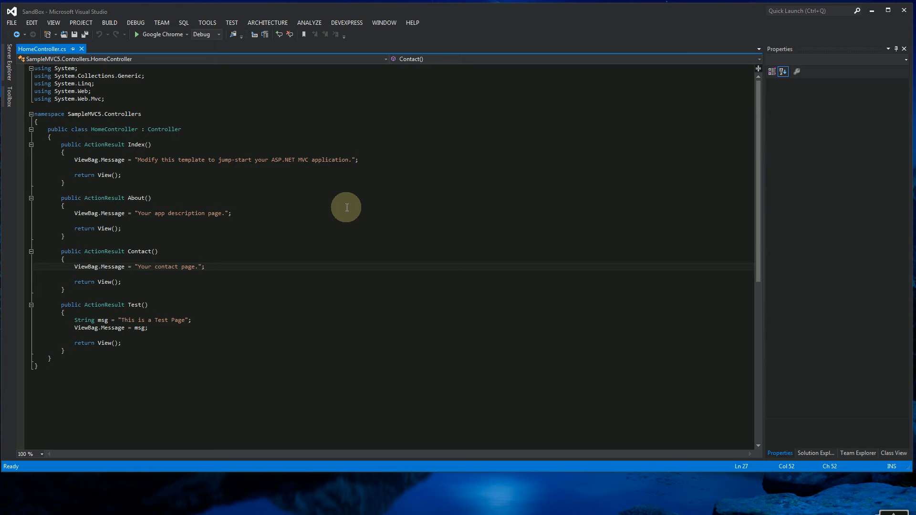
mouse_move(377, 208)
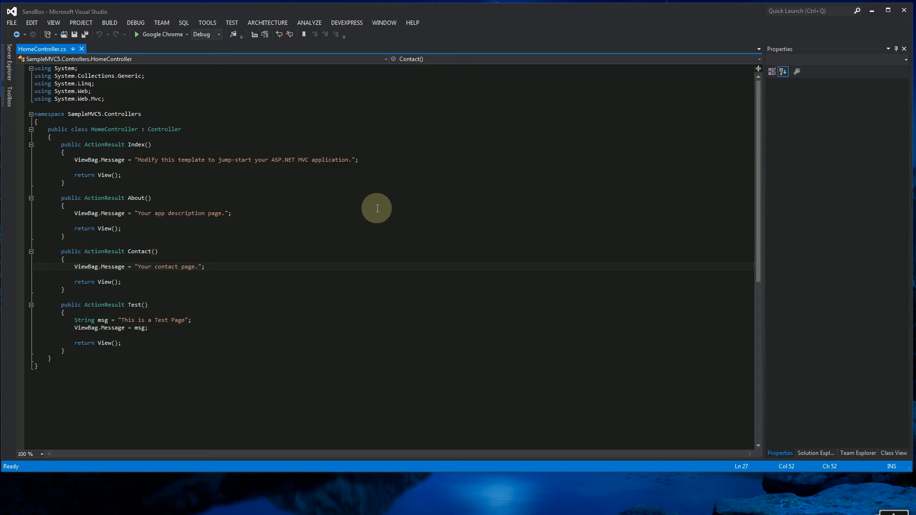
mouse_move(366, 199)
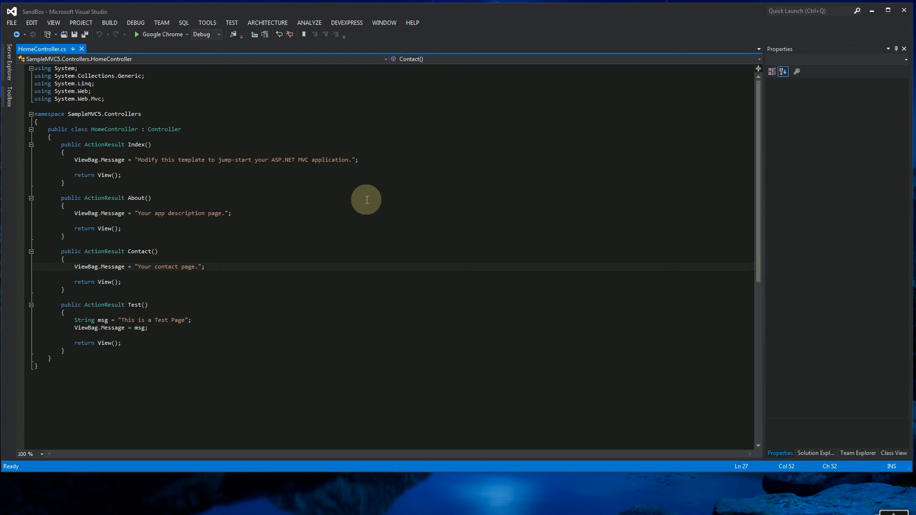
mouse_move(467, 208)
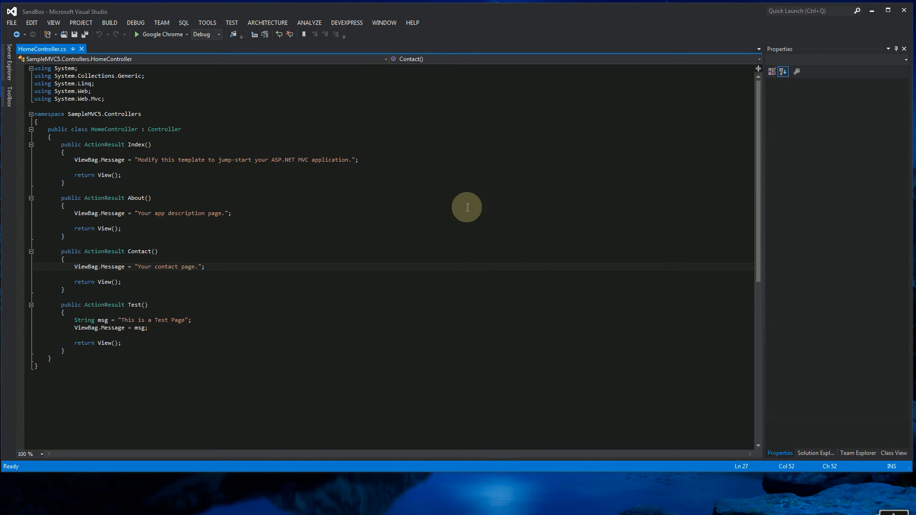
Step: Show the SampleMVC5 file tree in Solution Explorer, then return to the HomeController code
click(816, 452)
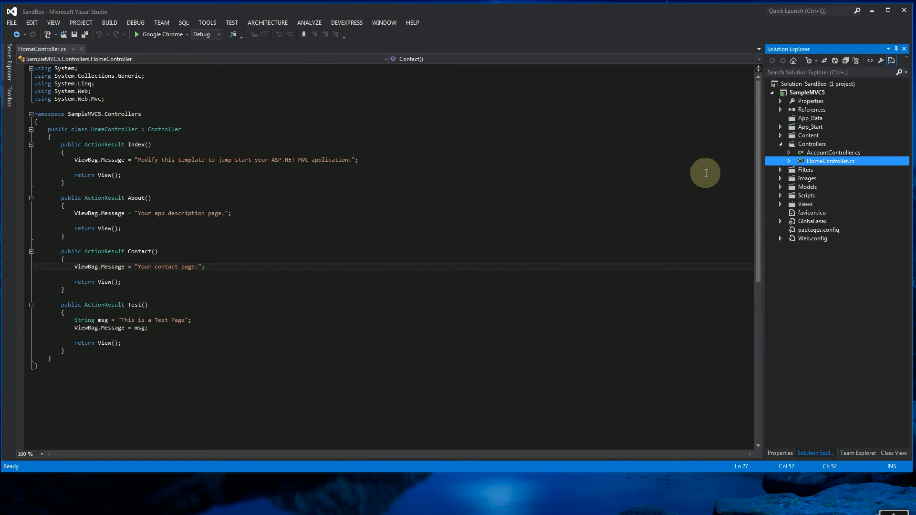
mouse_move(658, 132)
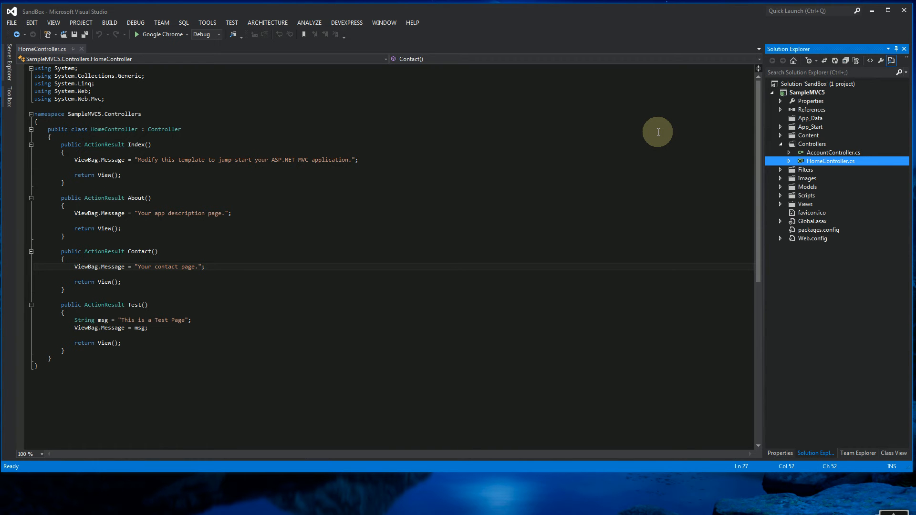
mouse_move(774, 130)
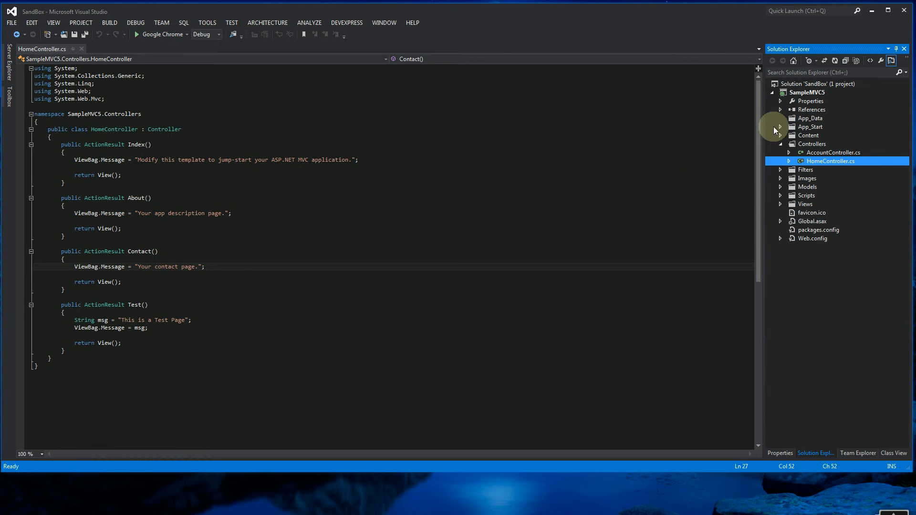
click(808, 92)
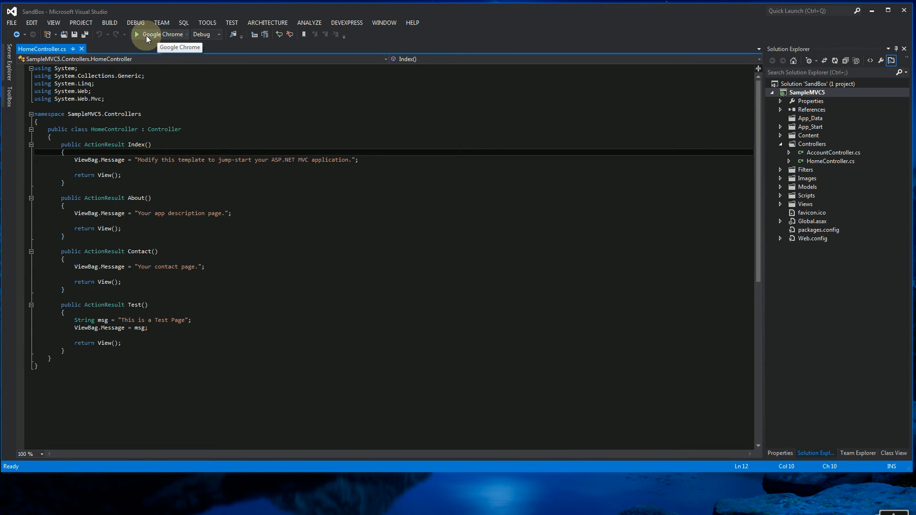
Step: Debug SampleMVC5 in Chrome and load the localhost:1228 home page
click(158, 33)
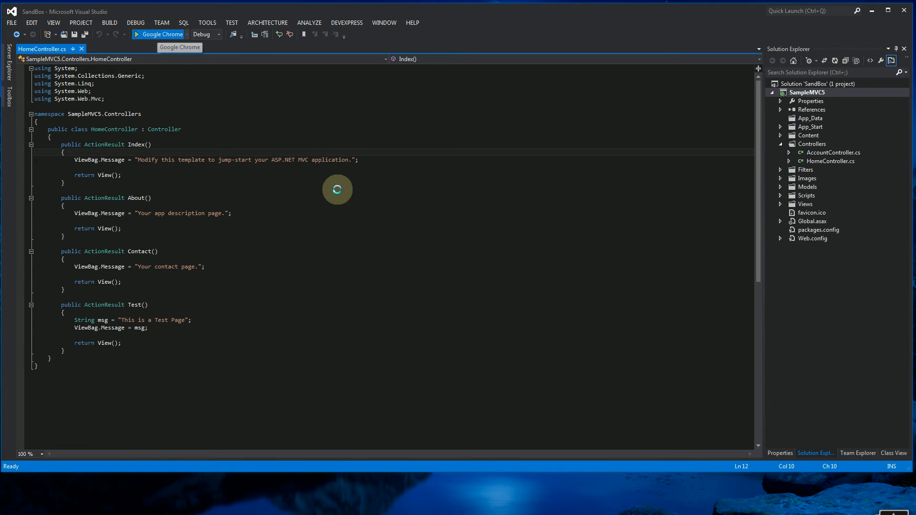
click(159, 34)
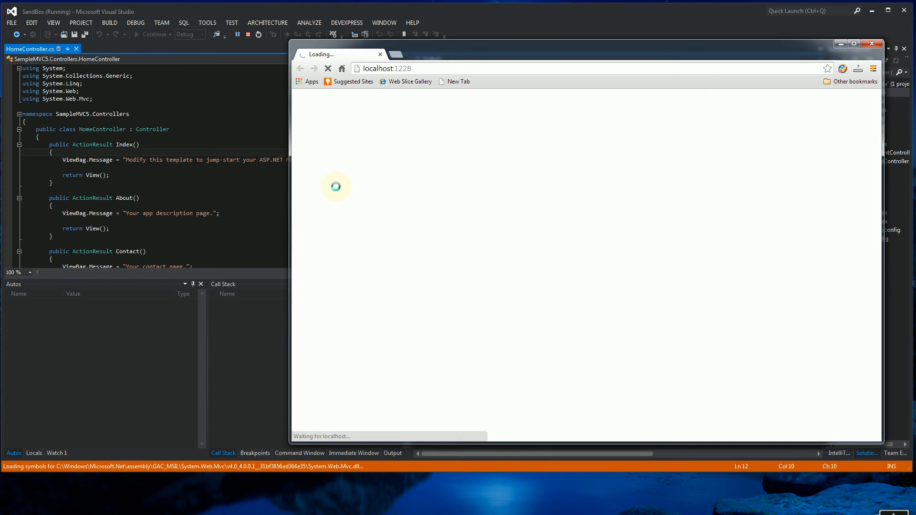
click(387, 68)
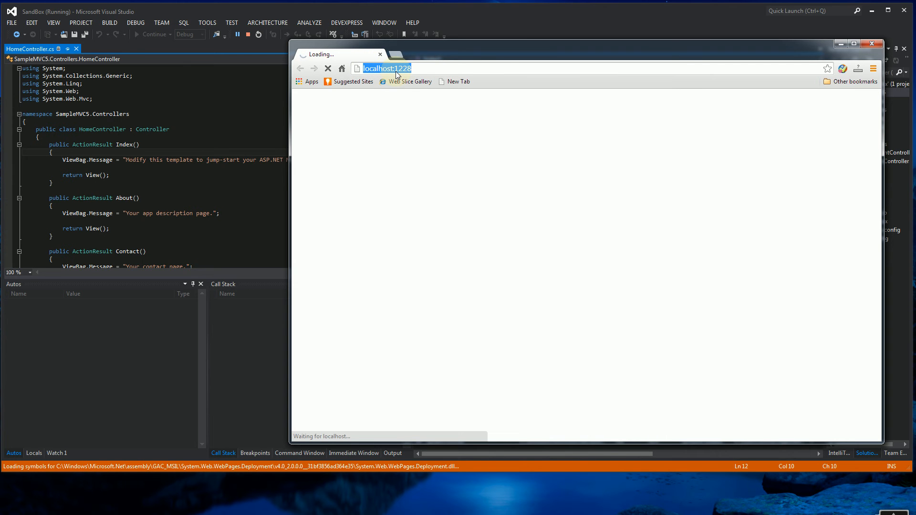
click(427, 69)
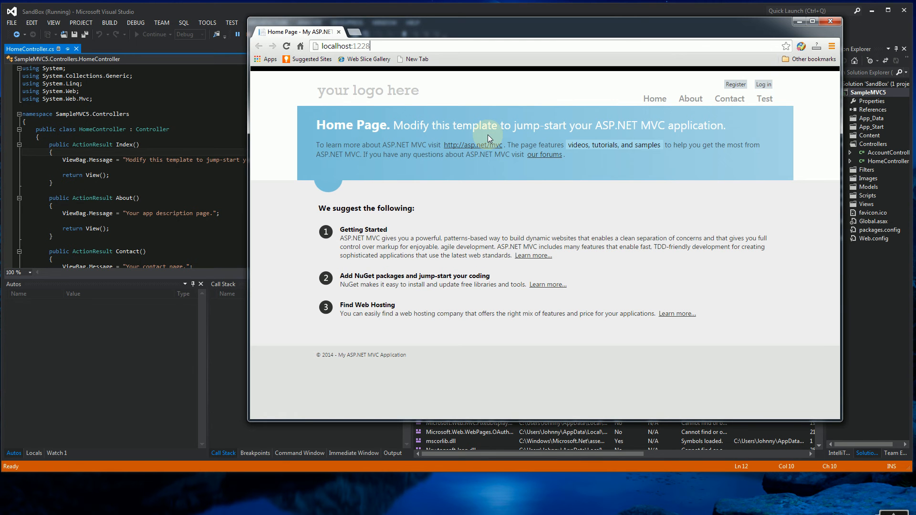
mouse_move(533, 147)
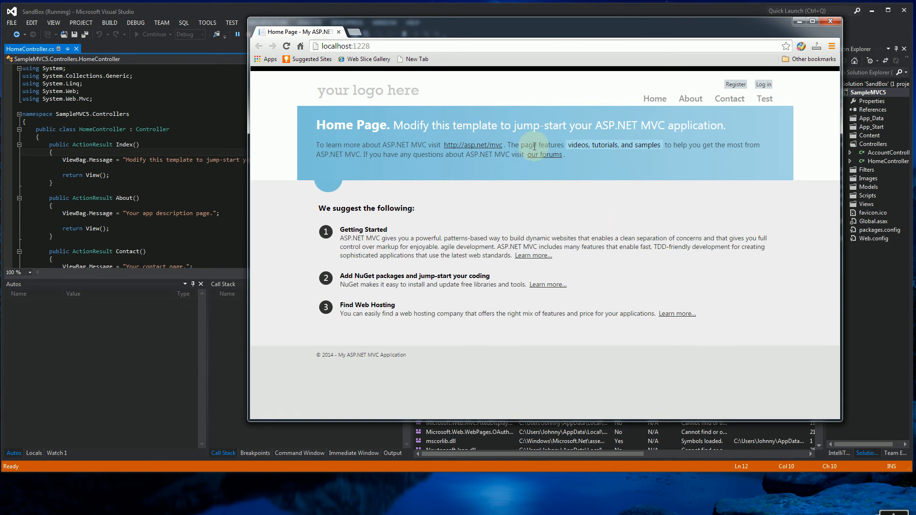
mouse_move(729, 99)
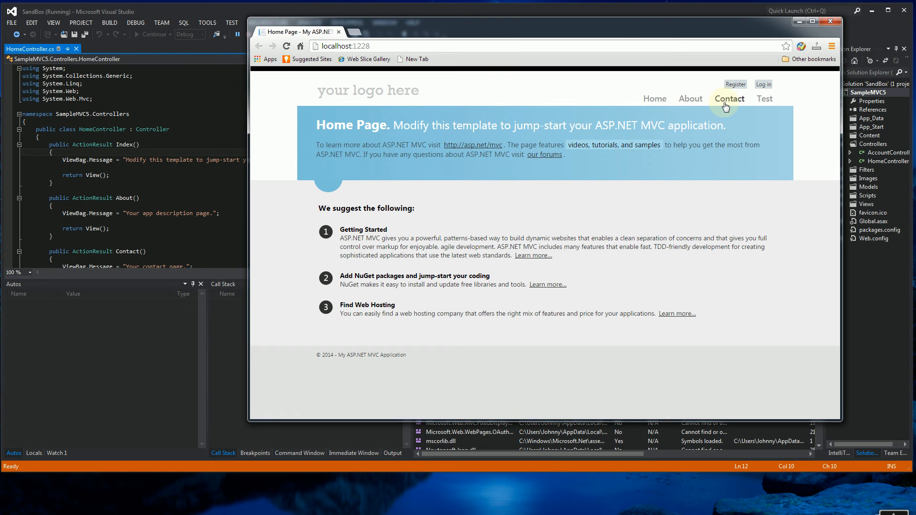
mouse_move(729, 98)
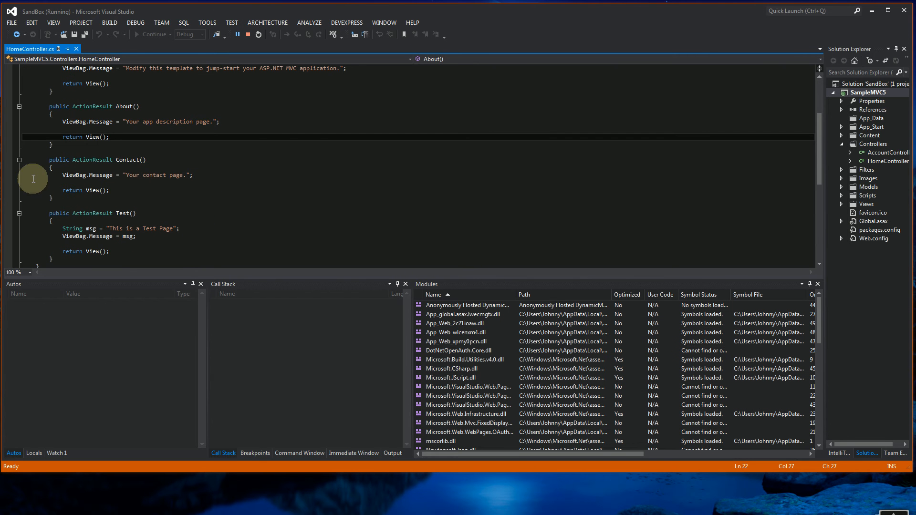
Step: Break on ViewBag.Message in Contact(), then stop debugging while keeping the breakpoint
click(8, 175)
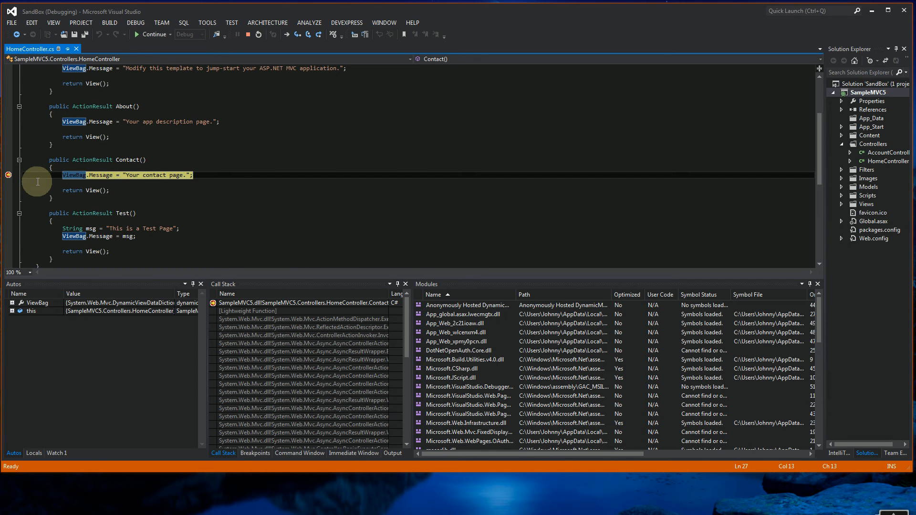
mouse_move(73, 182)
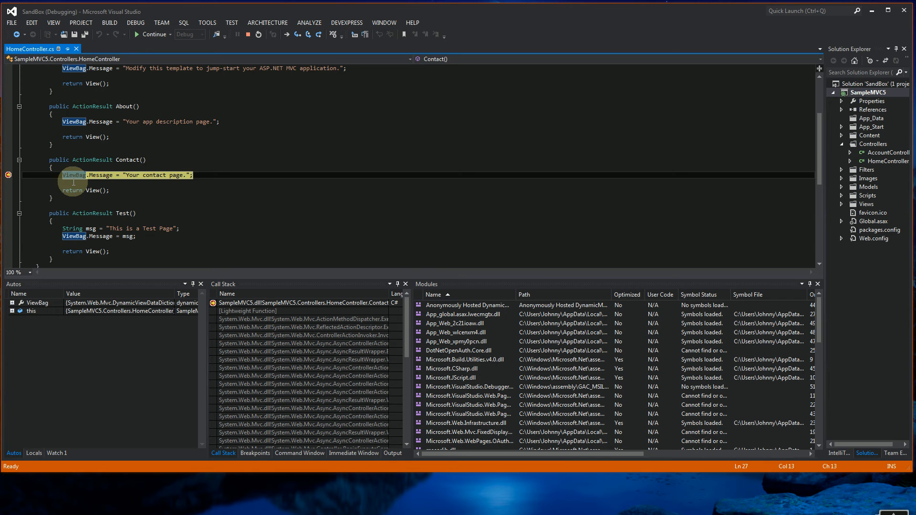
mouse_move(250, 111)
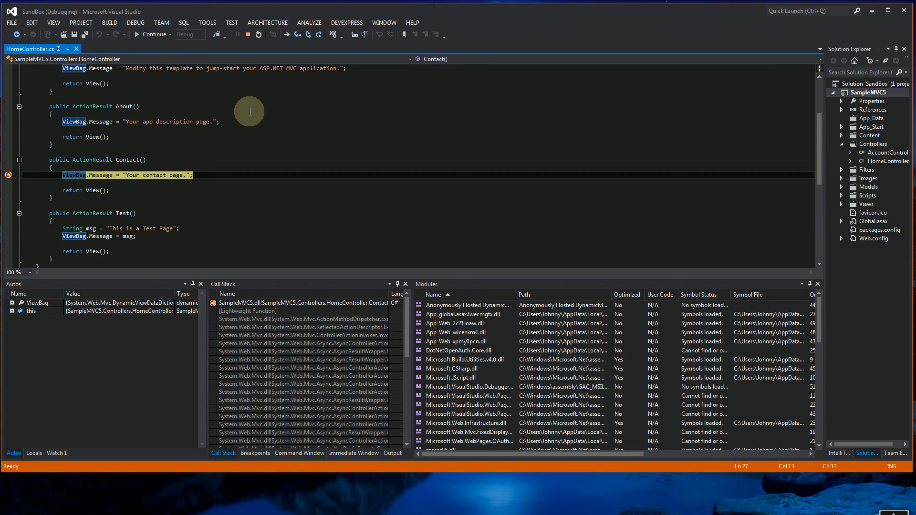
mouse_move(148, 175)
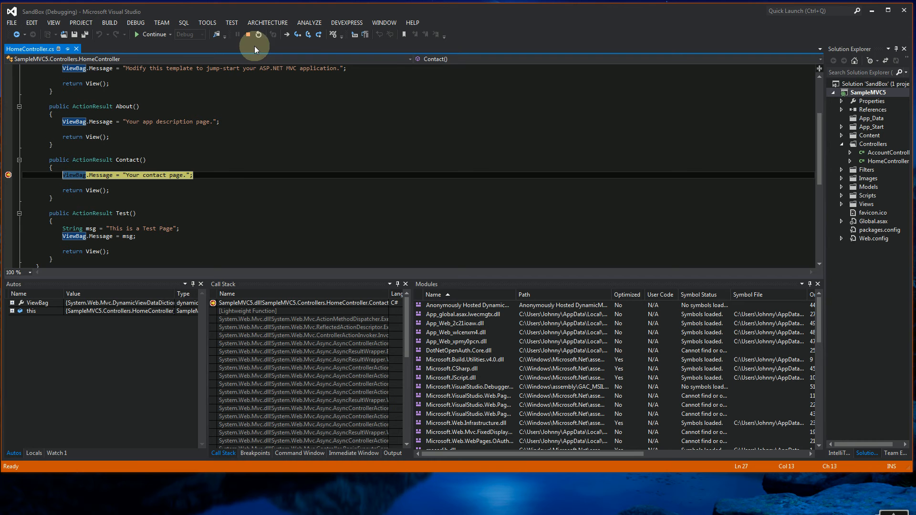
mouse_move(245, 134)
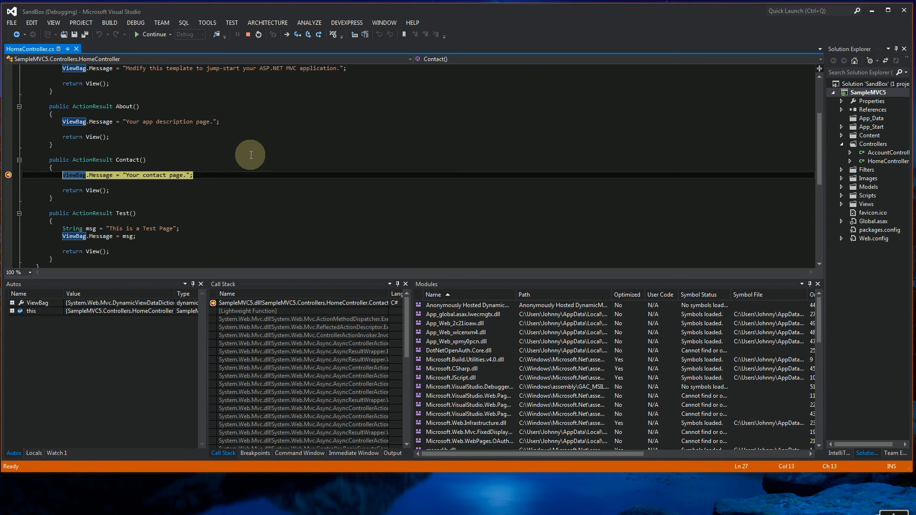
mouse_move(247, 34)
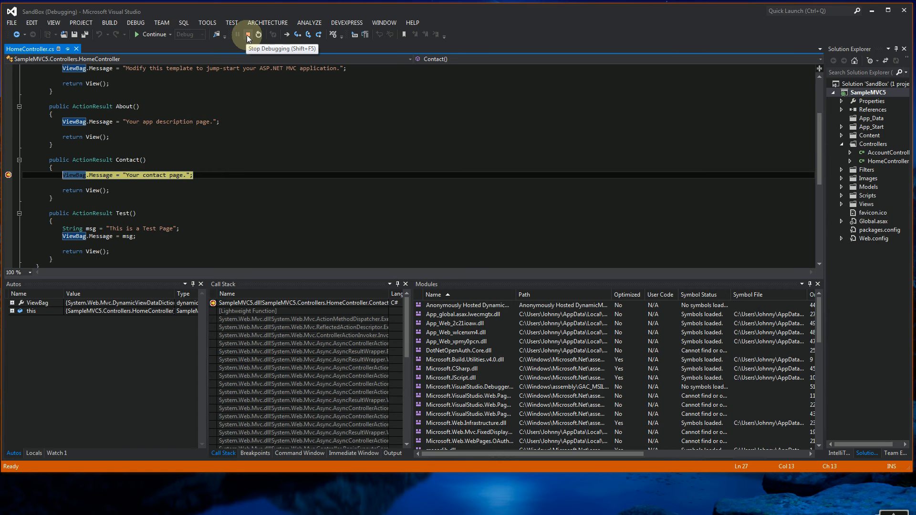
click(246, 34)
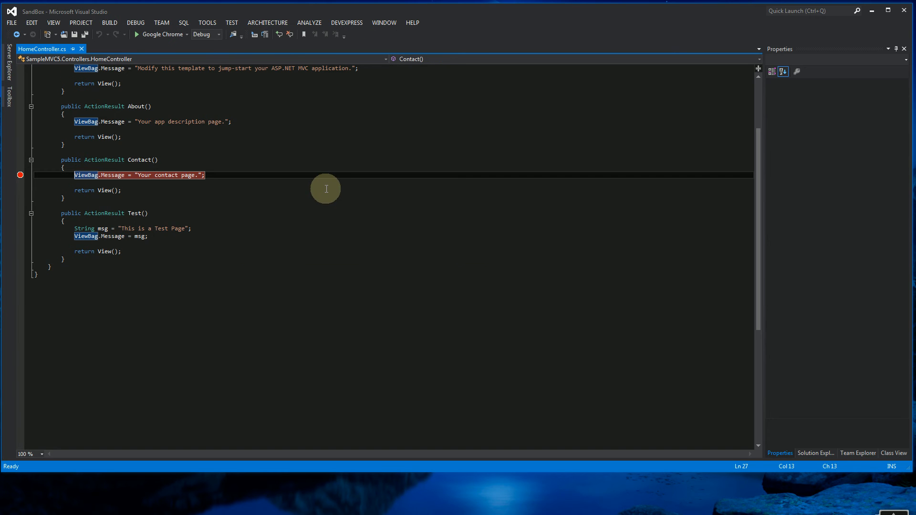
mouse_move(307, 190)
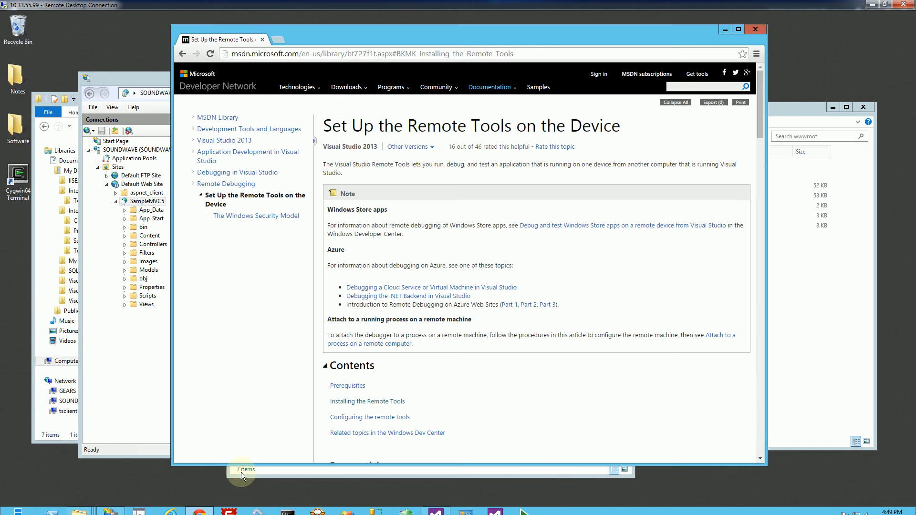
mouse_move(777, 43)
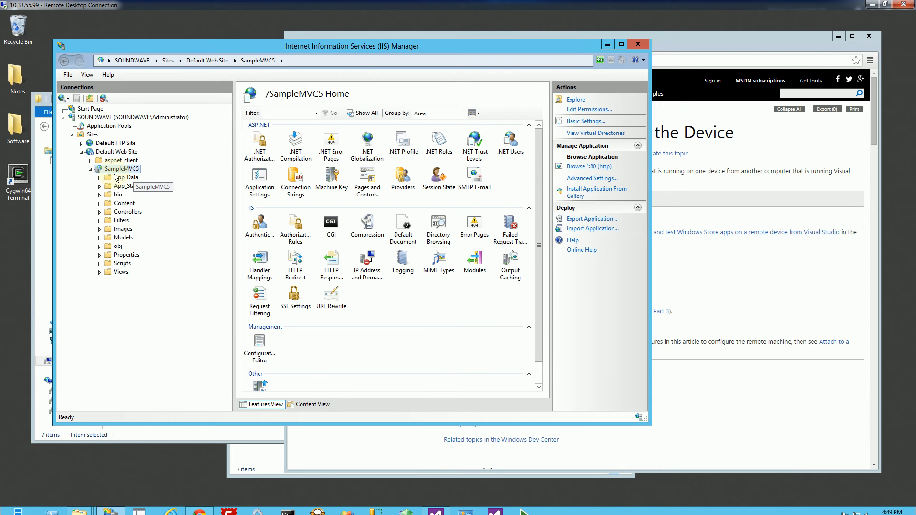
mouse_move(32, 200)
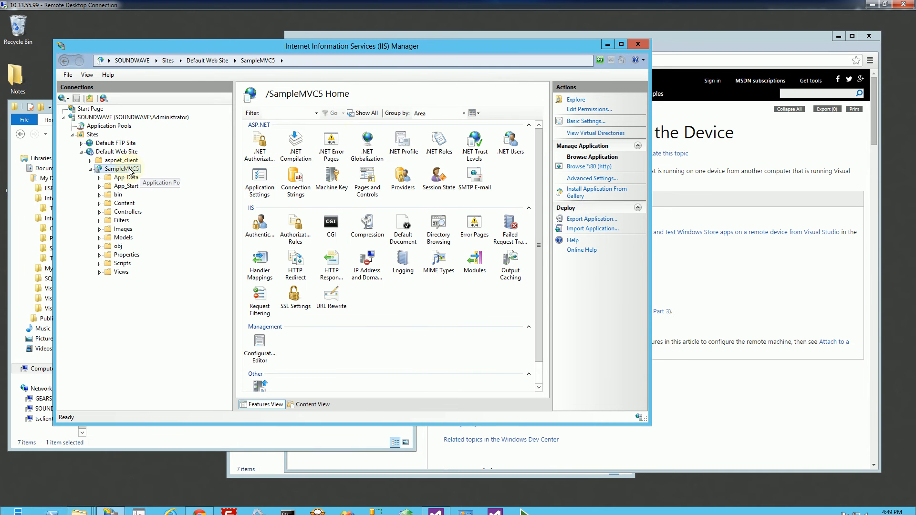
mouse_move(120, 175)
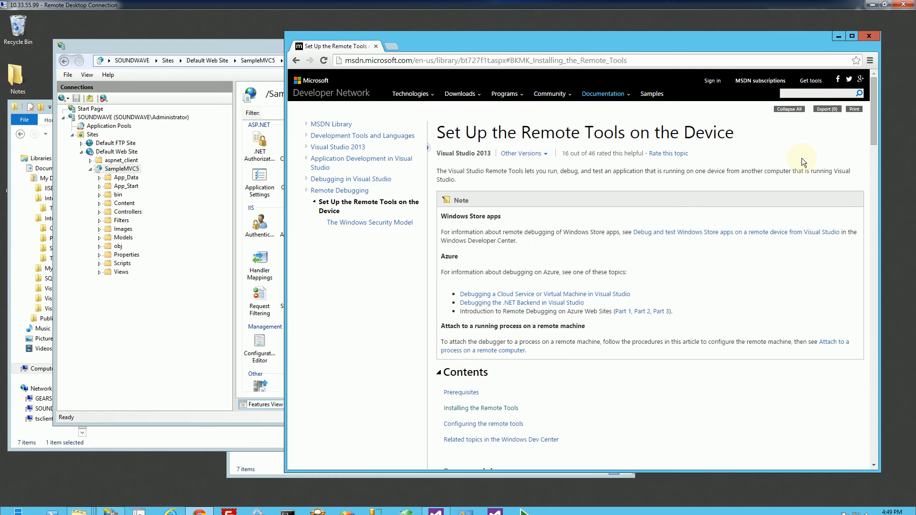
mouse_move(524, 132)
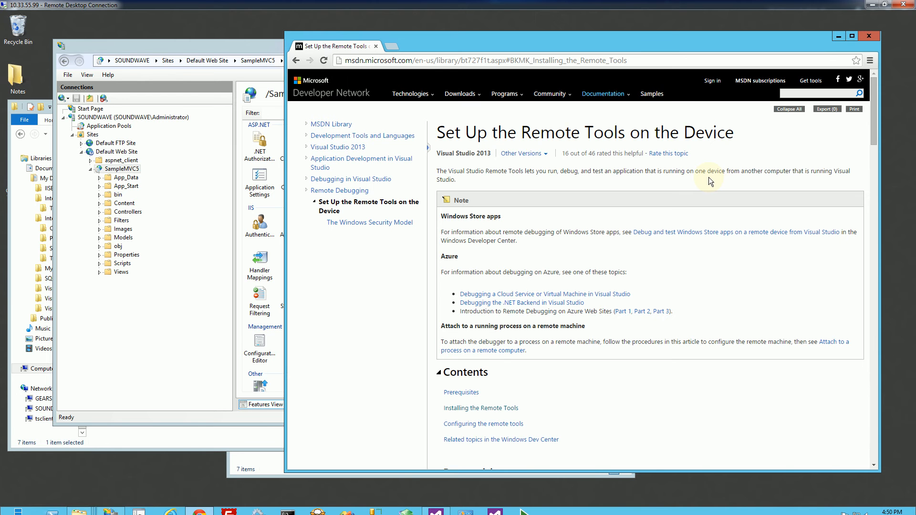
Step: Scroll the MSDN remote tools guide to the Visual Studio 2013/2015 download table
scroll(down, 3)
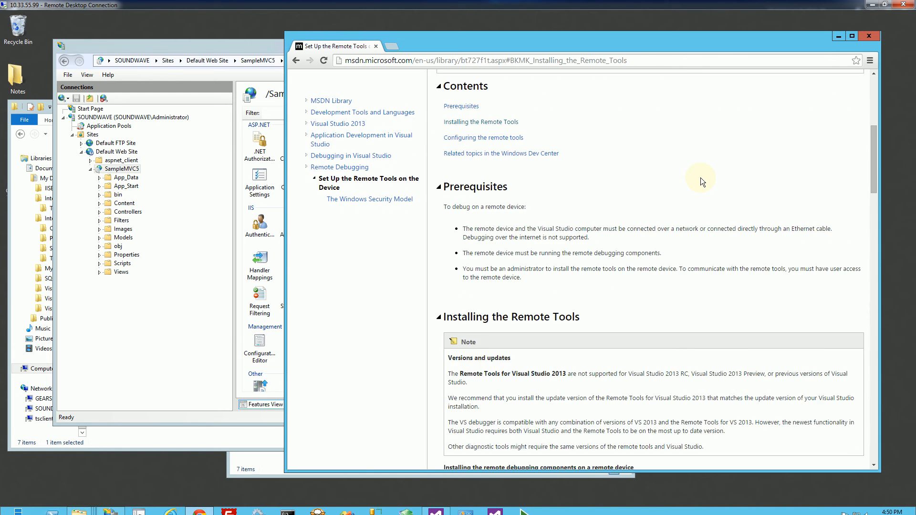
scroll(down, 3)
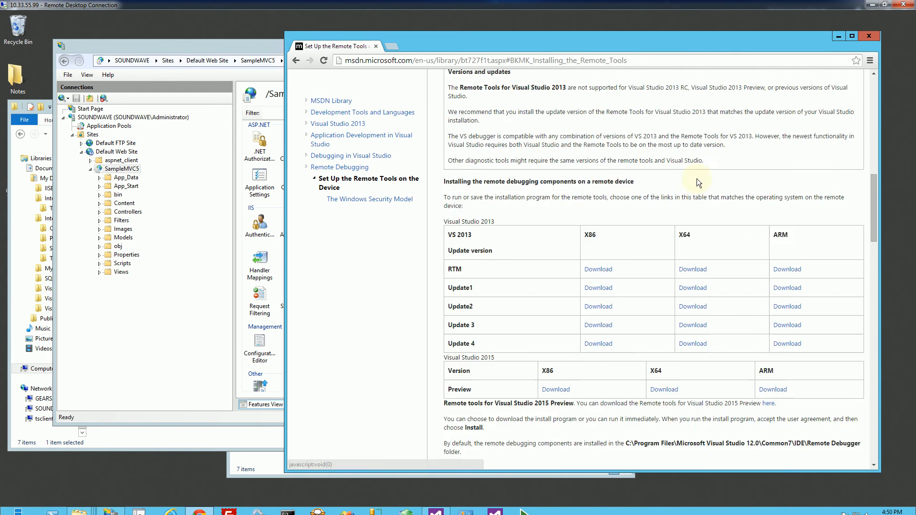
scroll(down, 3)
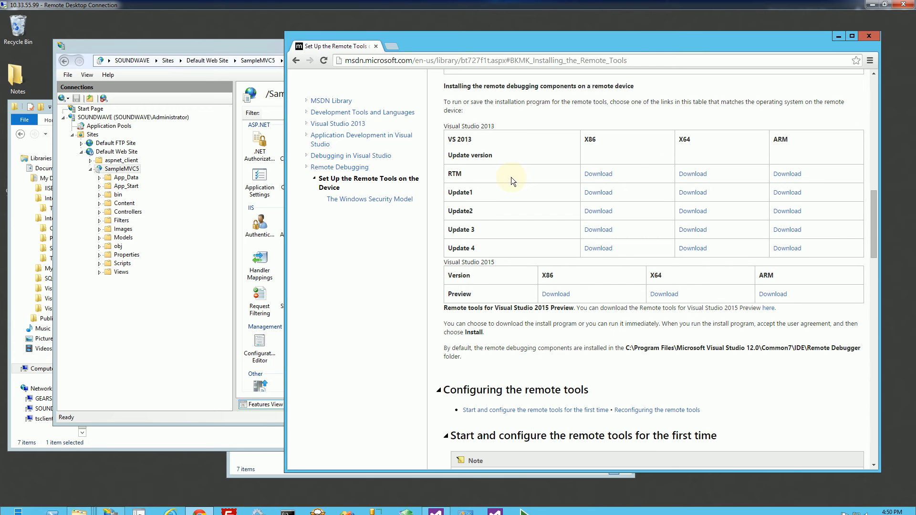
mouse_move(758, 249)
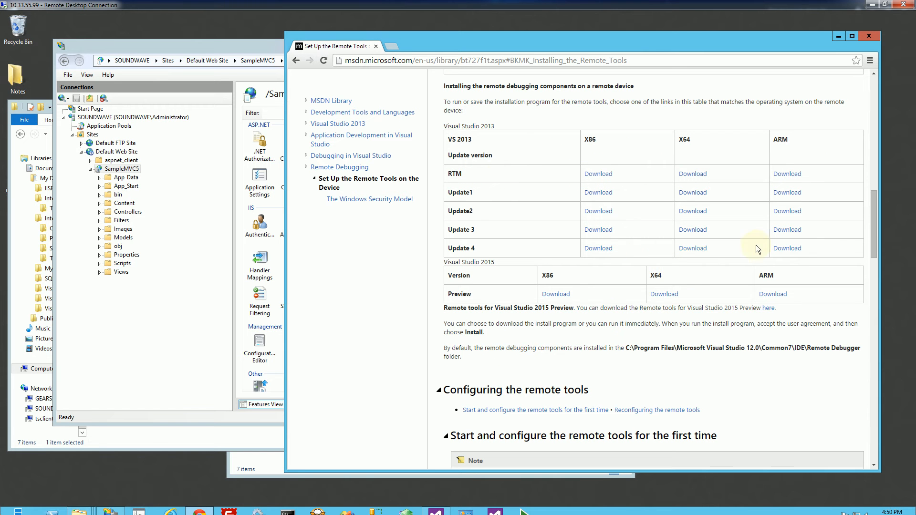
mouse_move(555, 195)
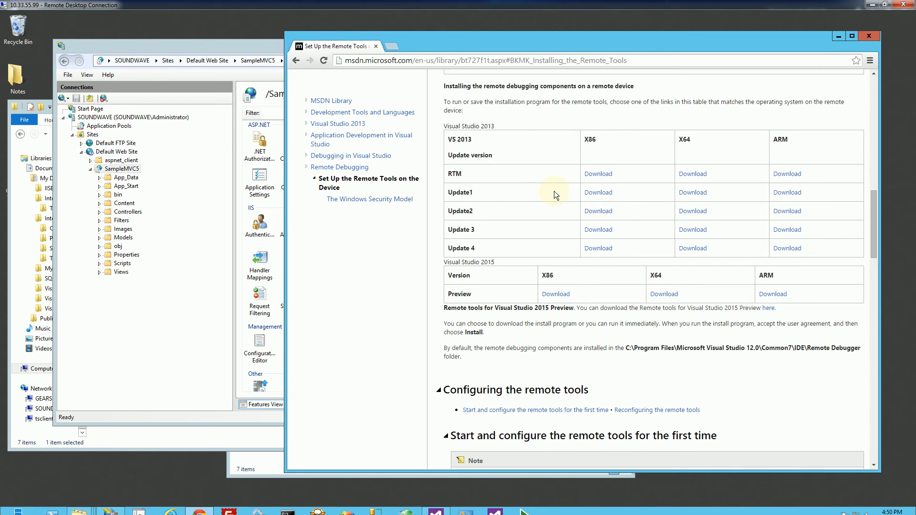
scroll(up, 3)
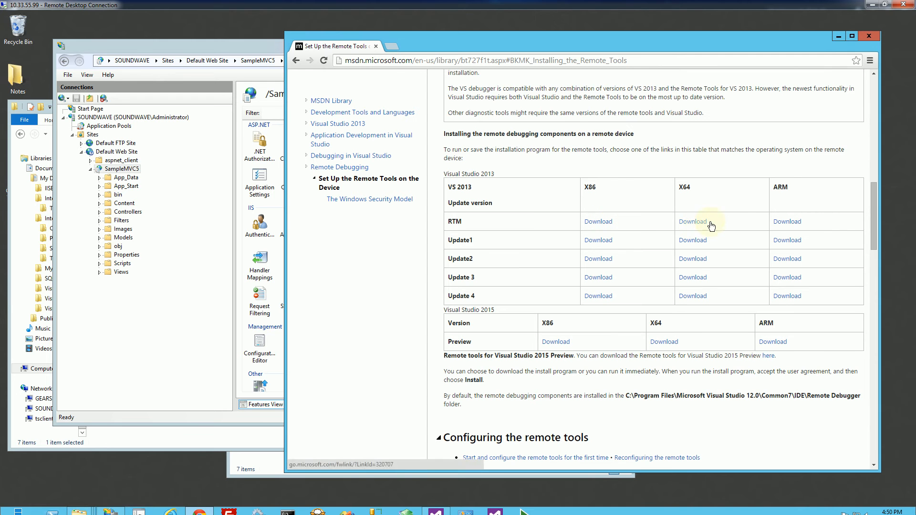
mouse_move(645, 300)
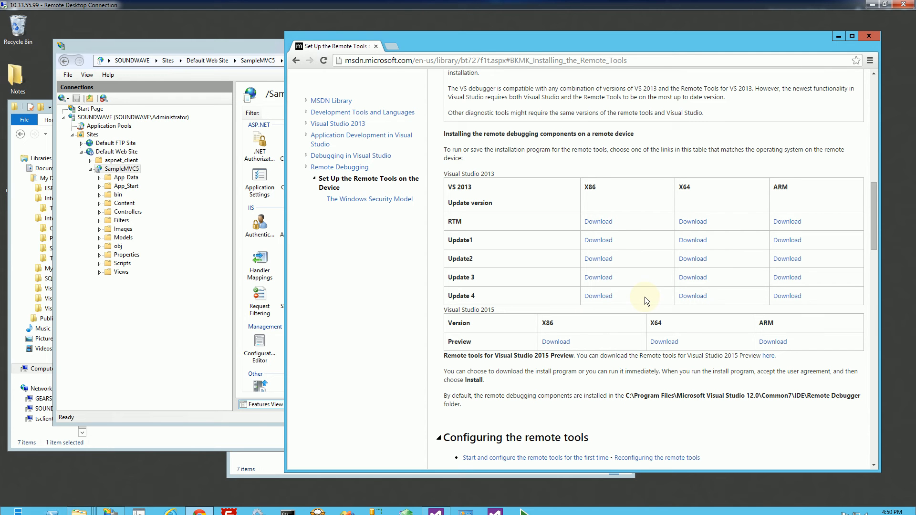
mouse_move(521, 508)
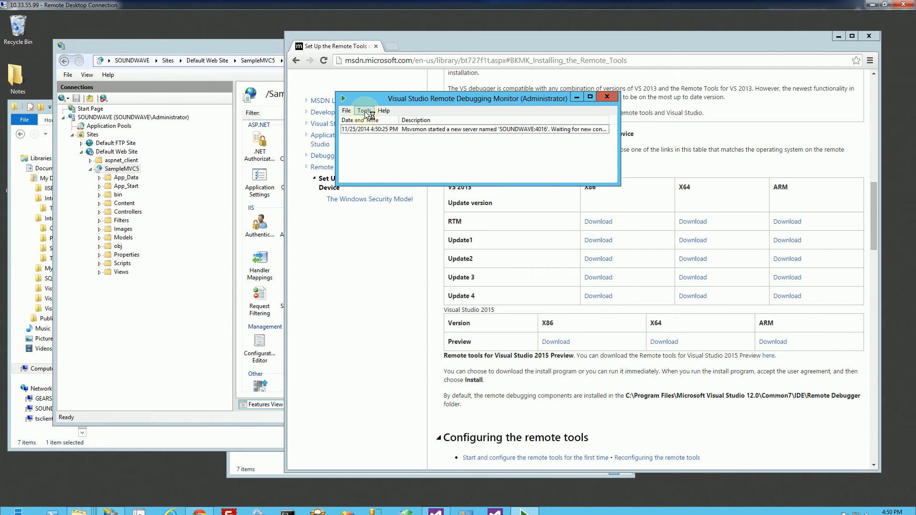
Step: Set the remote debugger to No Authentication, any user allowed, 900-second idle time
click(364, 110)
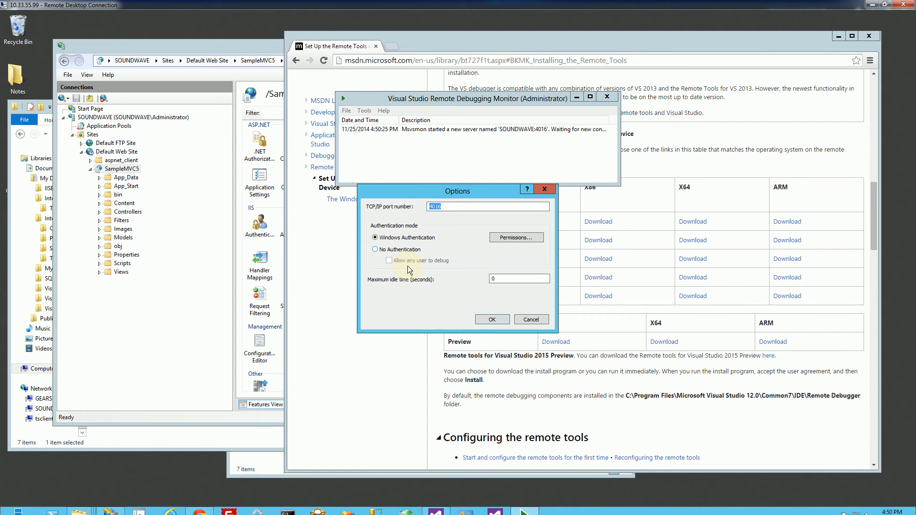
click(389, 260)
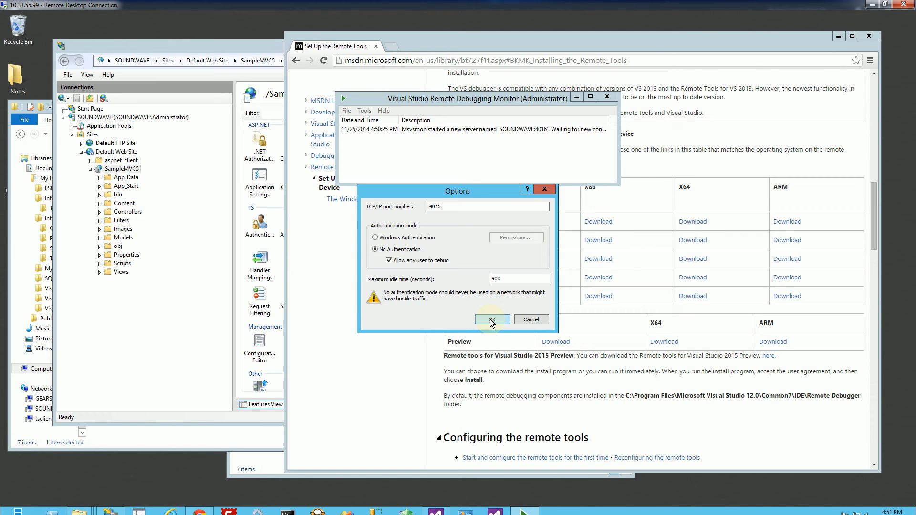
mouse_move(409, 274)
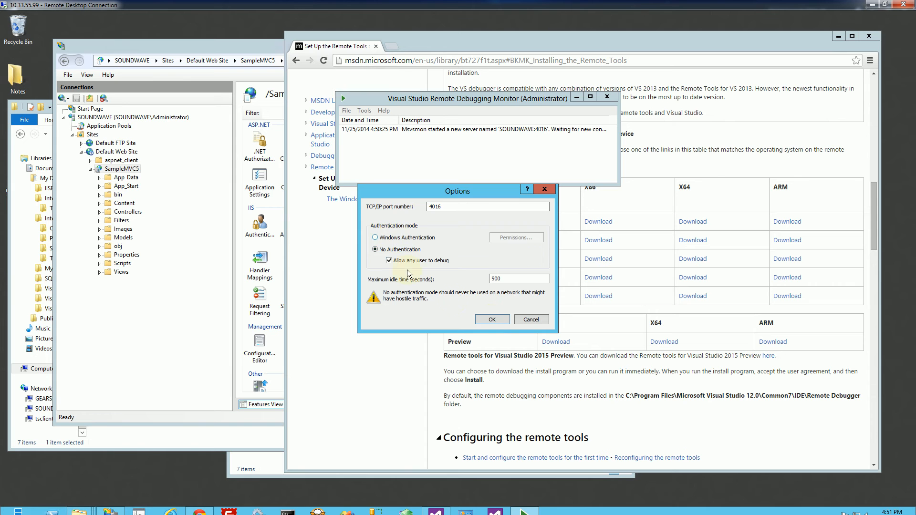
click(491, 319)
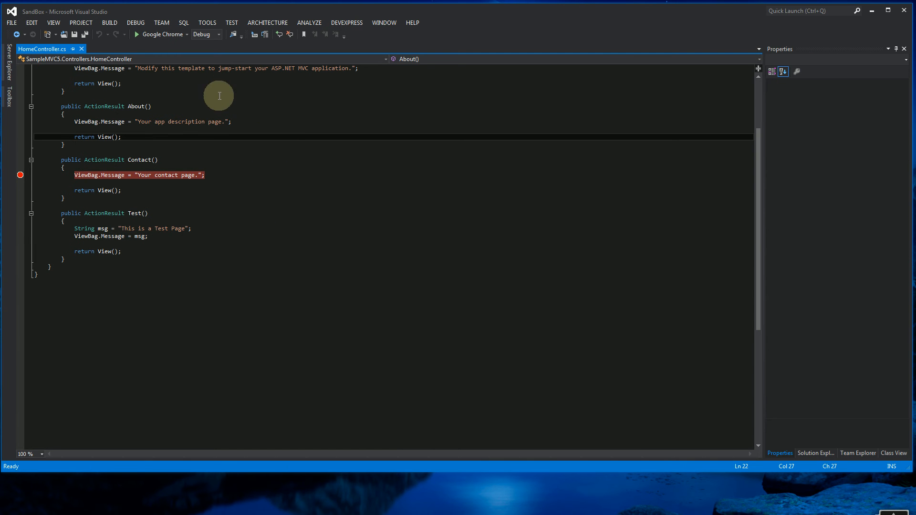
mouse_move(206, 22)
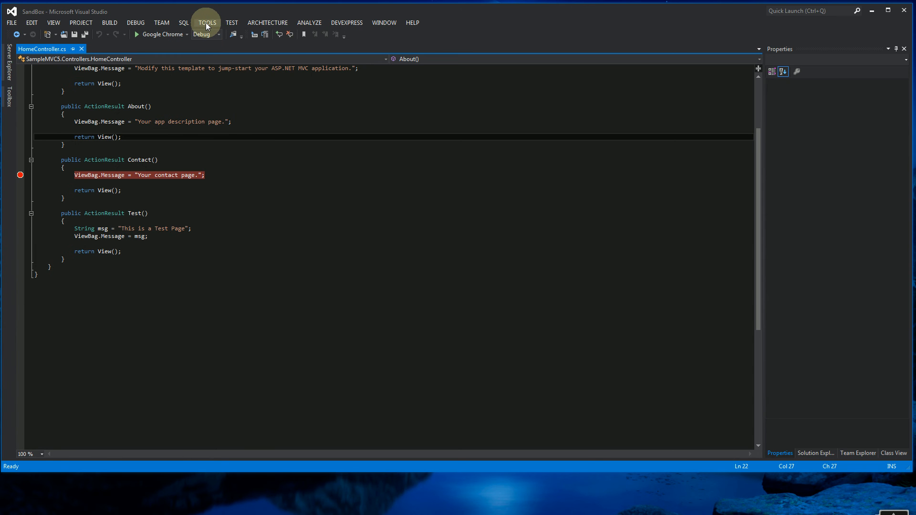
Step: Turn off Enable Just My Code in the Debugging > General options
click(206, 23)
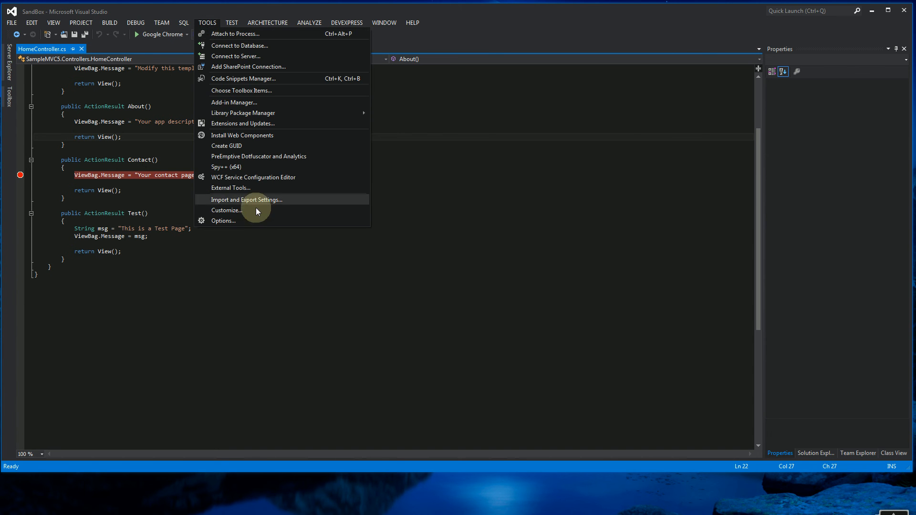
click(223, 220)
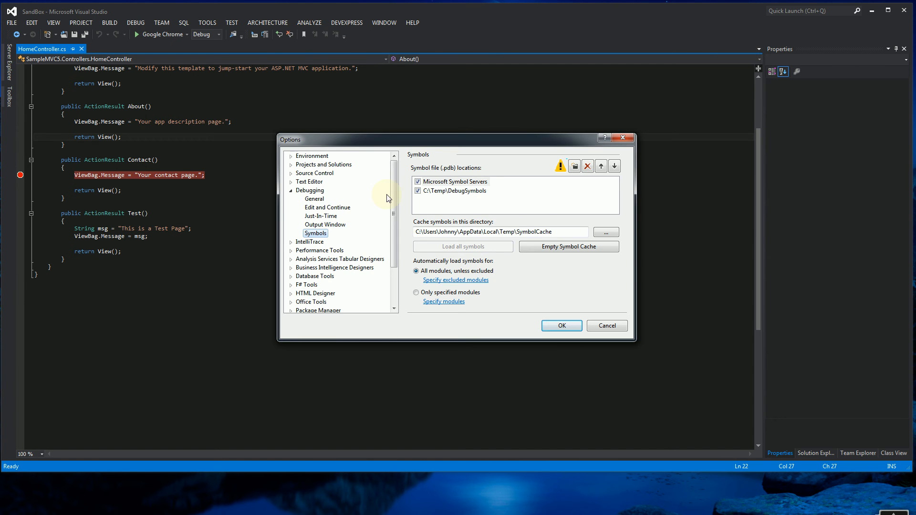
click(314, 198)
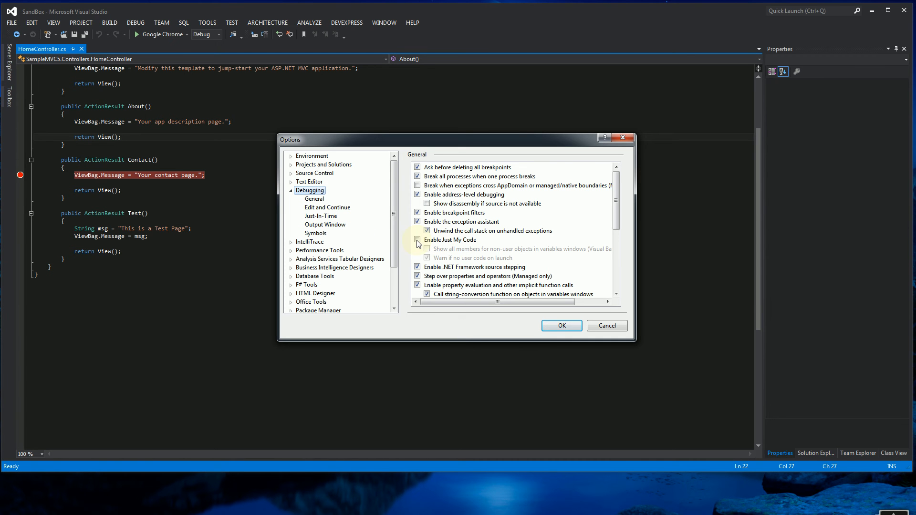
click(417, 240)
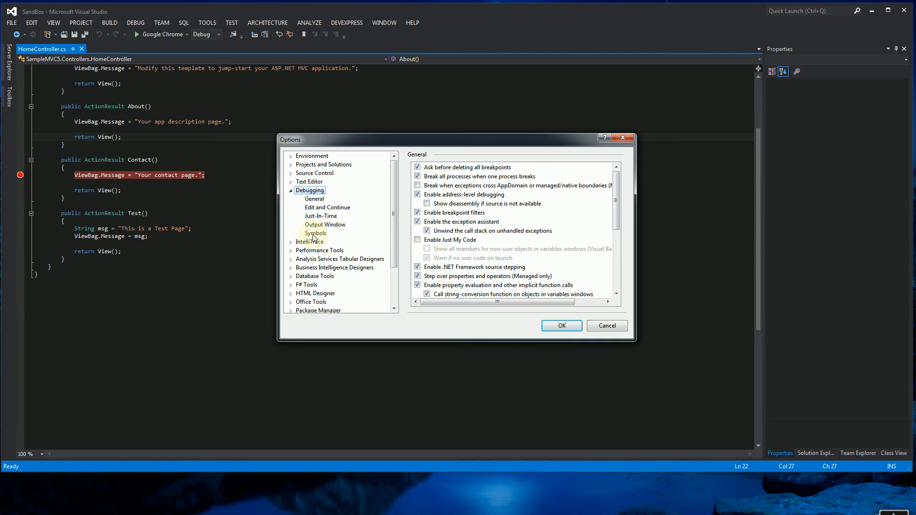
Step: Review the symbol locations: Microsoft Symbol Servers and C:\Temp\DebugSymbols
click(315, 233)
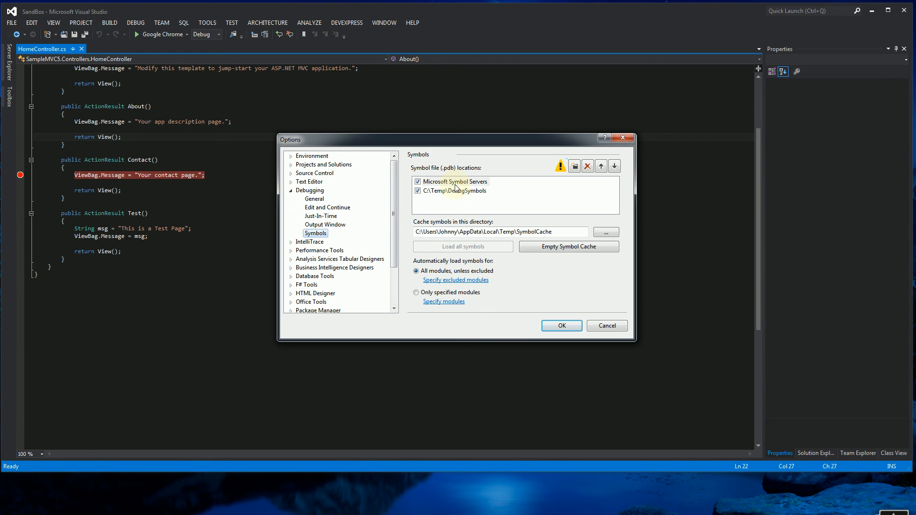
mouse_move(475, 199)
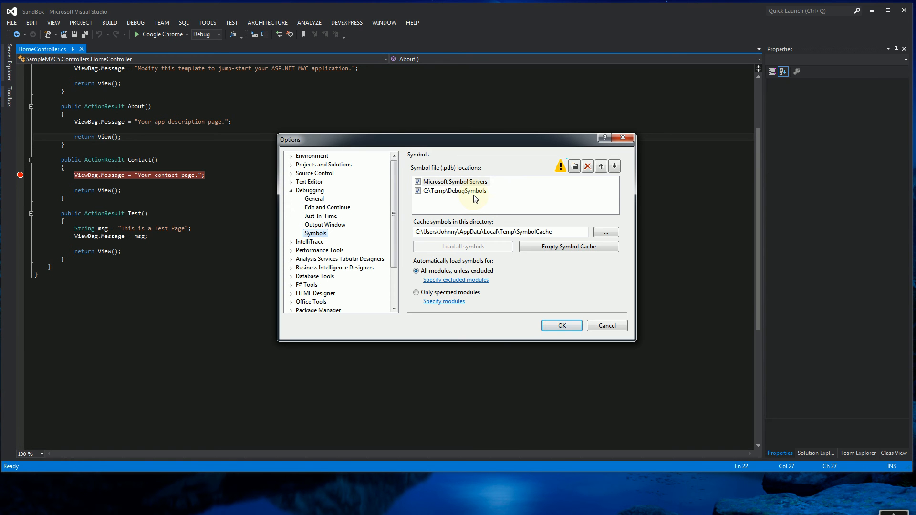
mouse_move(502, 198)
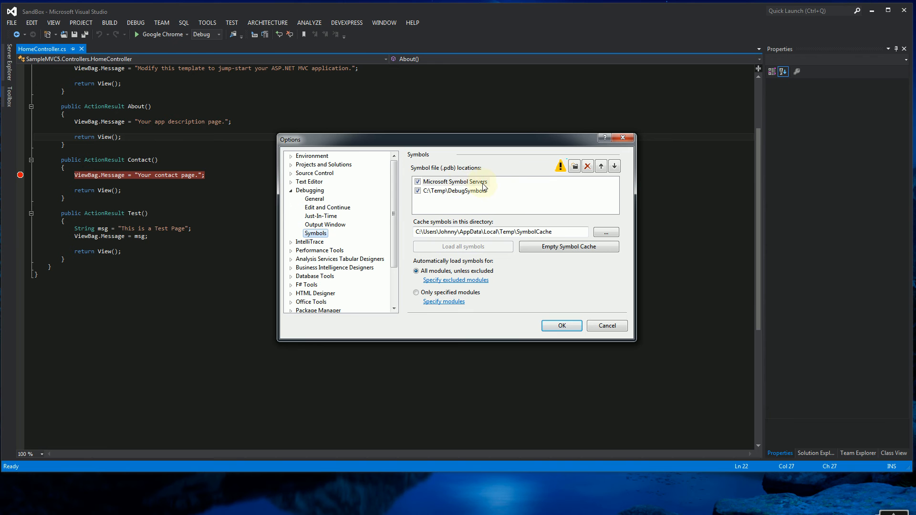
click(455, 181)
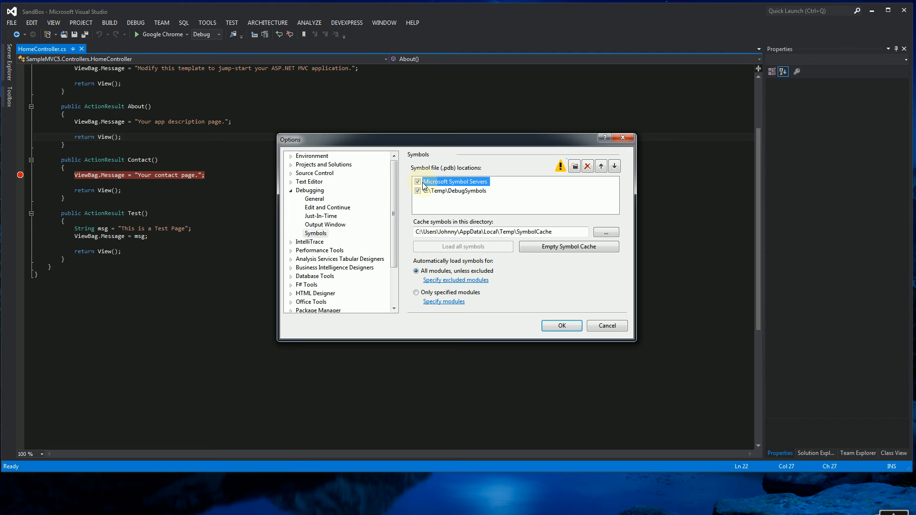
click(455, 181)
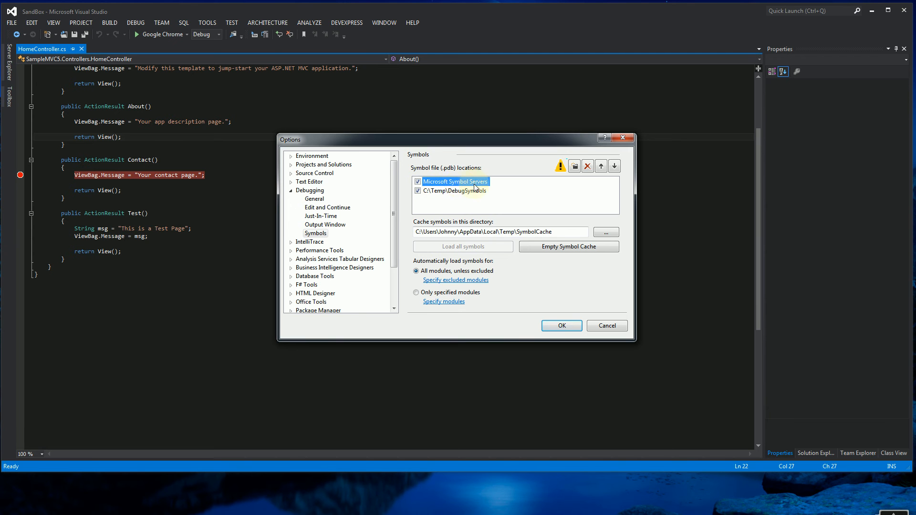
click(452, 191)
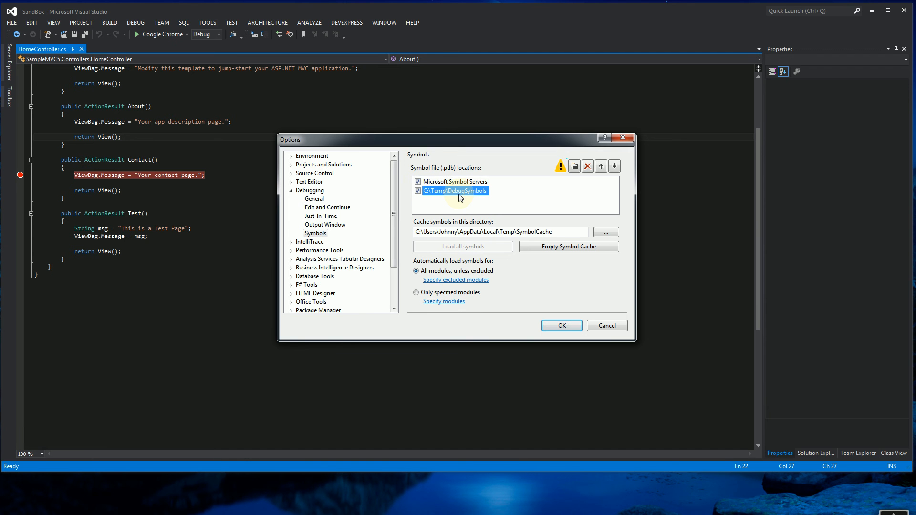
mouse_move(451, 195)
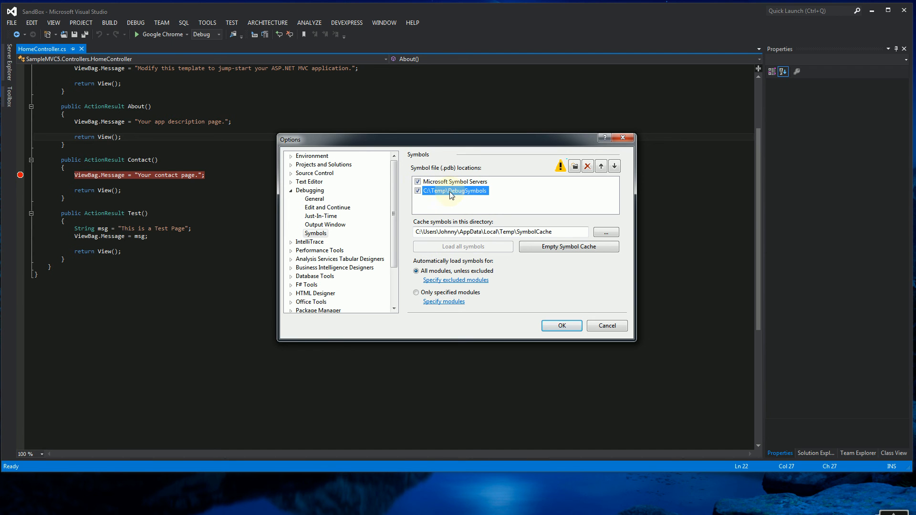
mouse_move(458, 195)
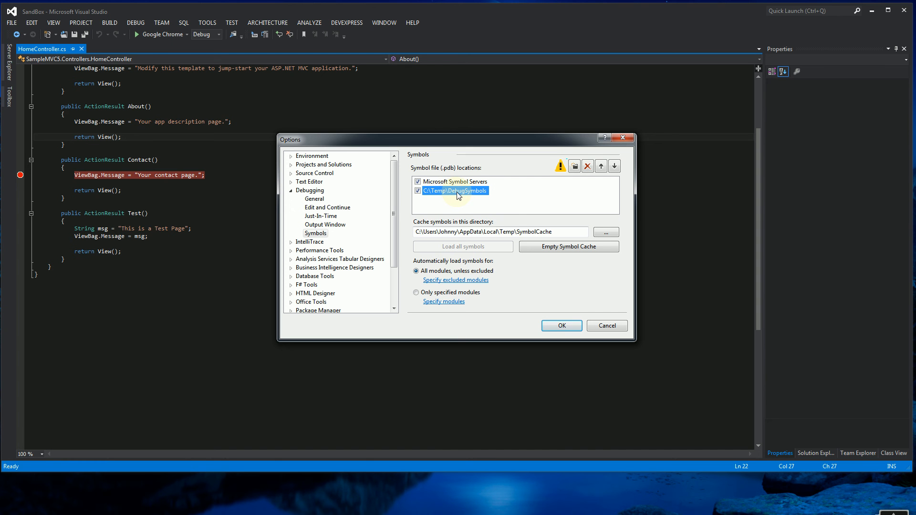
mouse_move(437, 198)
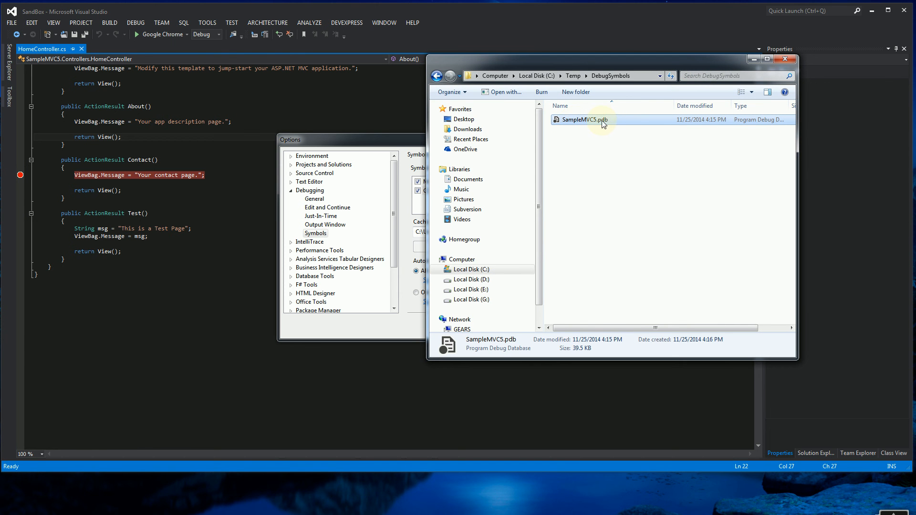
mouse_move(674, 105)
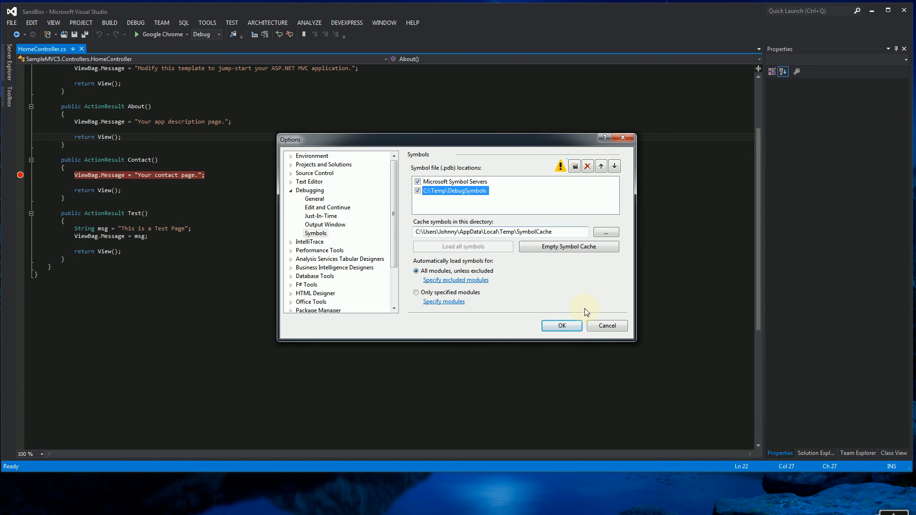
mouse_move(607, 325)
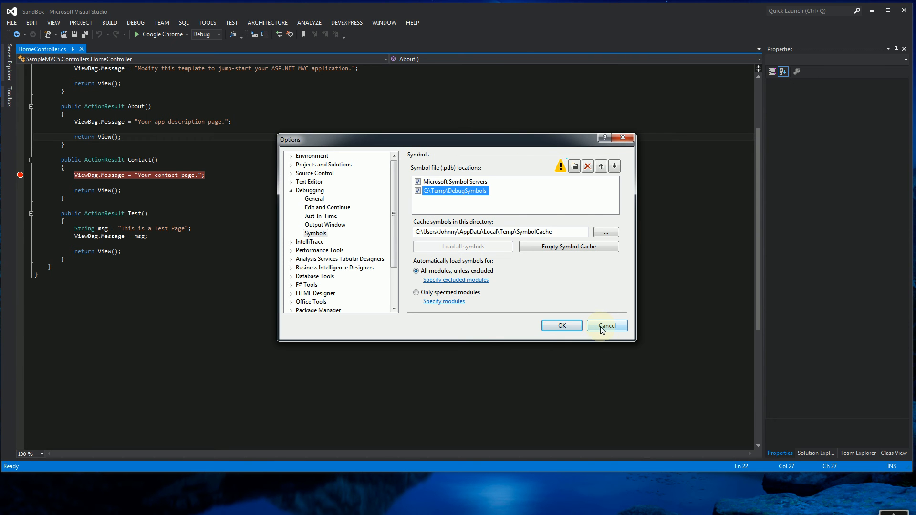
Step: Use the Remote (no authentication) transport and find the SOUNDWAVE debugger on the subnet
click(606, 325)
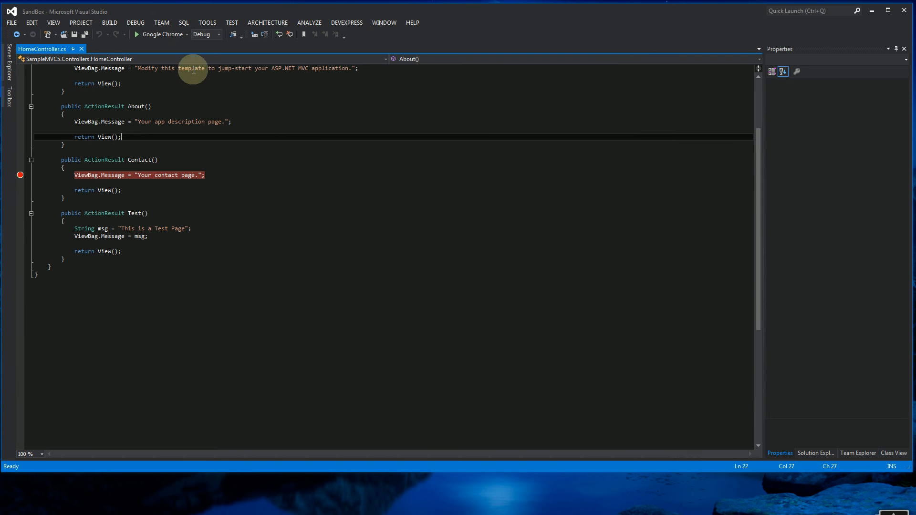
mouse_move(207, 22)
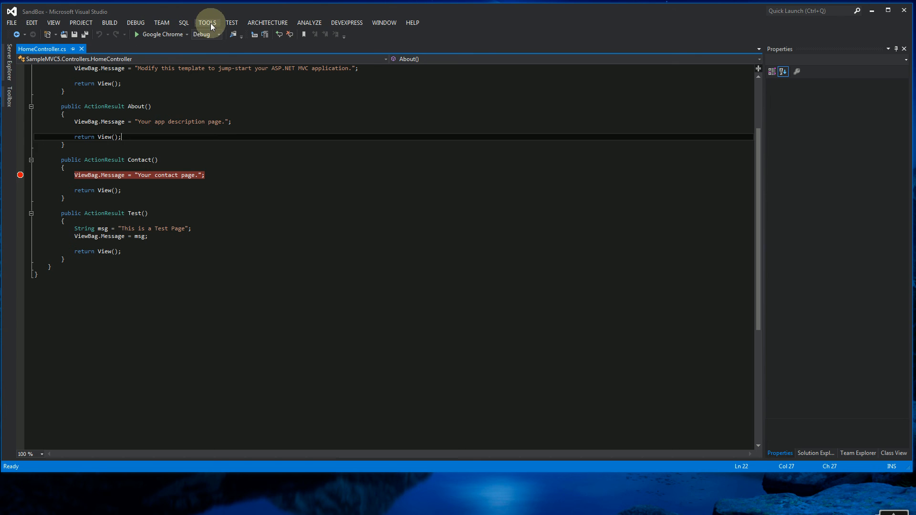
click(206, 23)
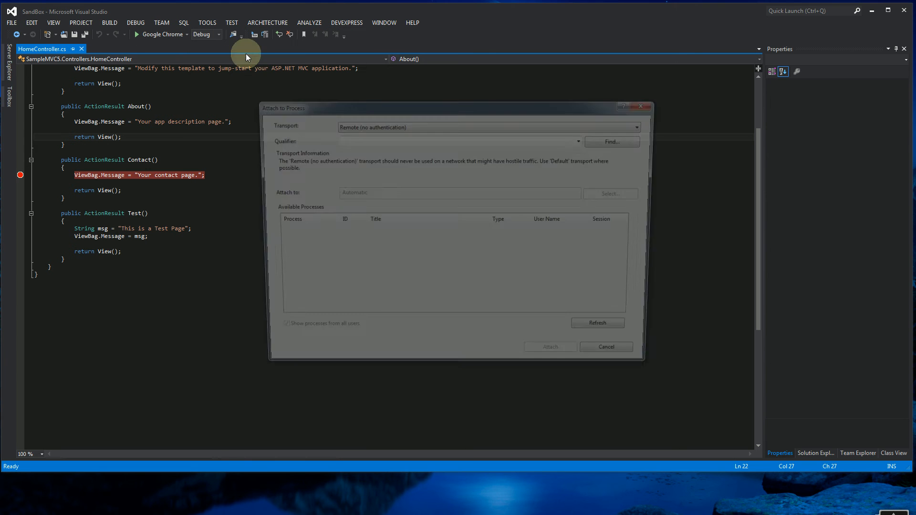
click(645, 124)
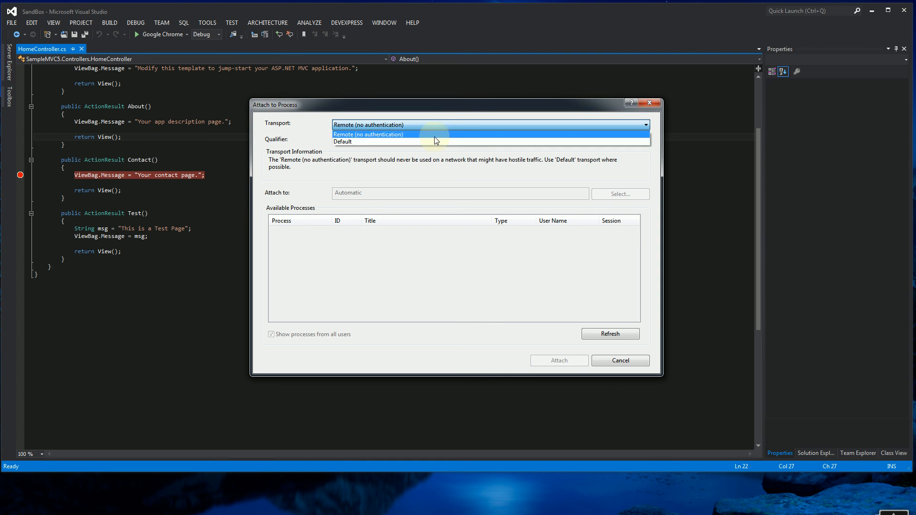
click(367, 133)
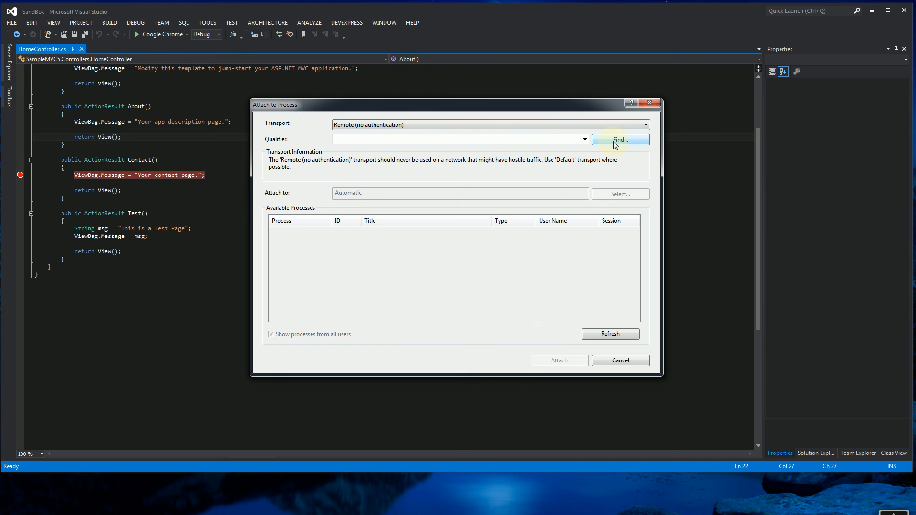
click(620, 140)
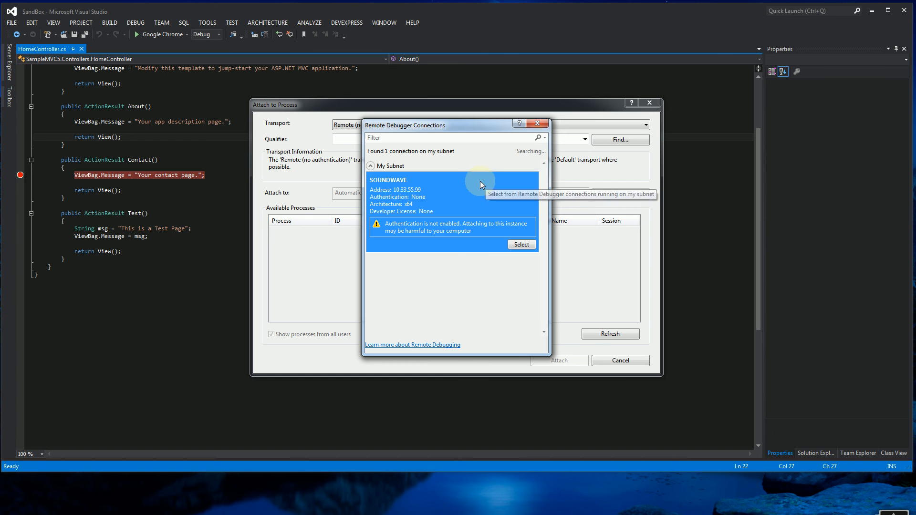
mouse_move(293, 442)
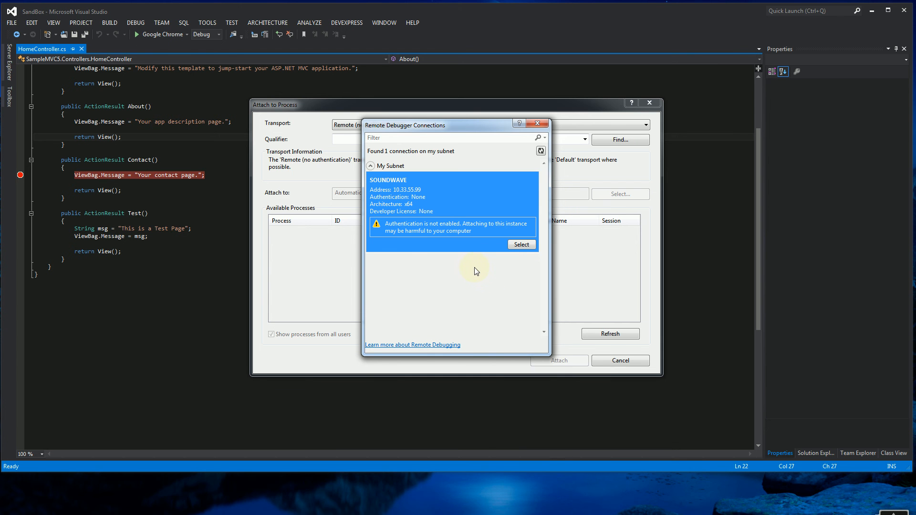
mouse_move(411, 201)
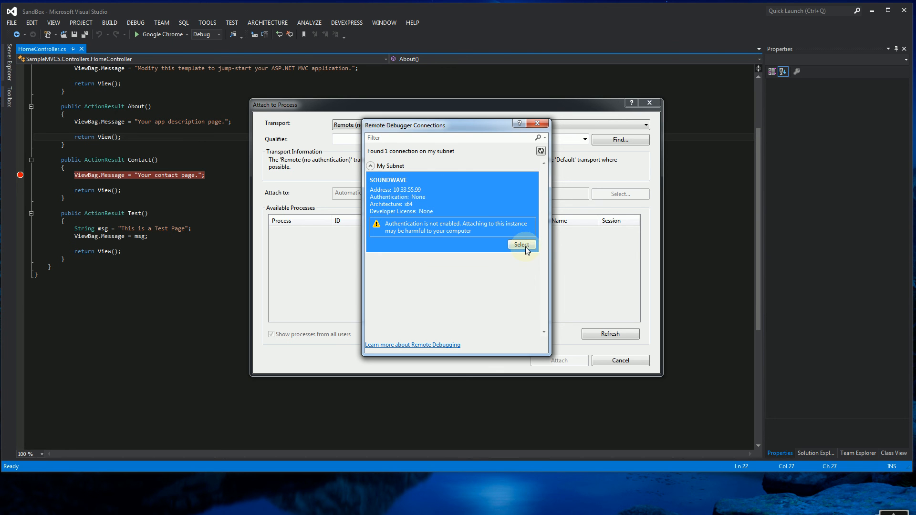
Step: Target SOUNDWAVE's processes and attach to its w3wp.exe worker process
click(520, 245)
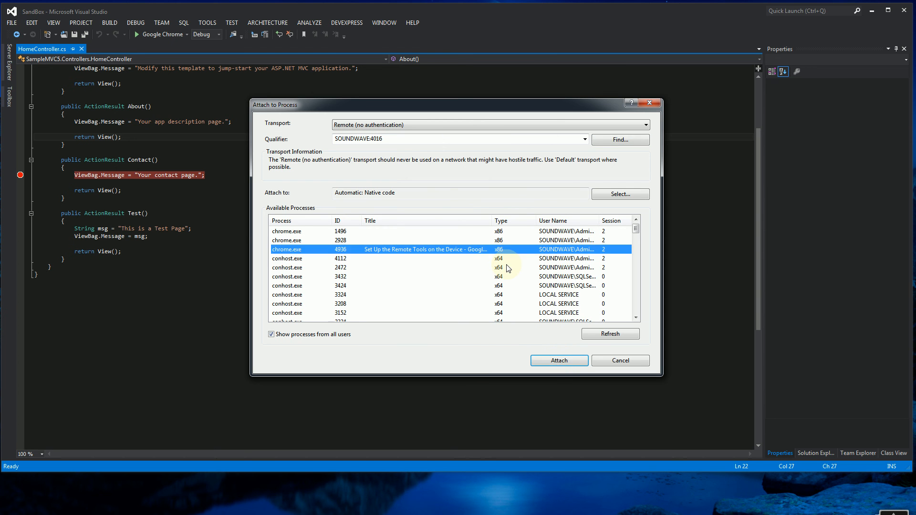
scroll(down, 3)
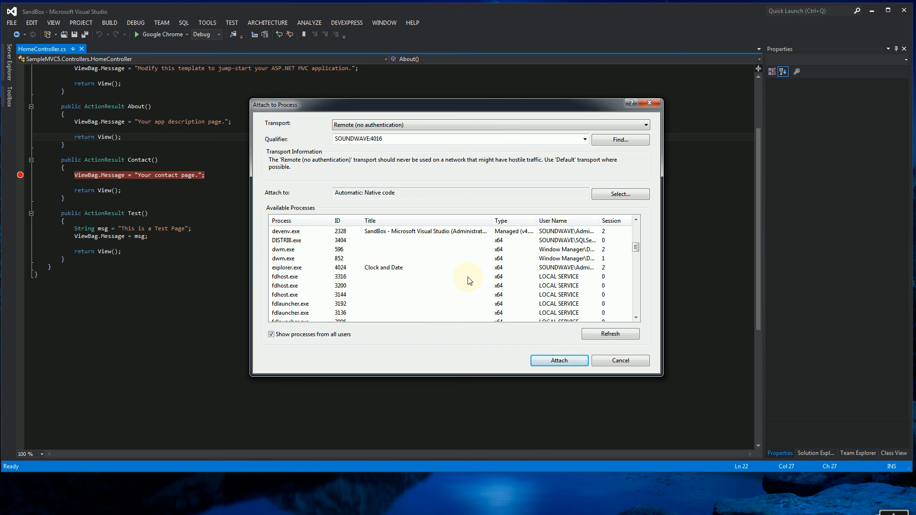
mouse_move(599, 221)
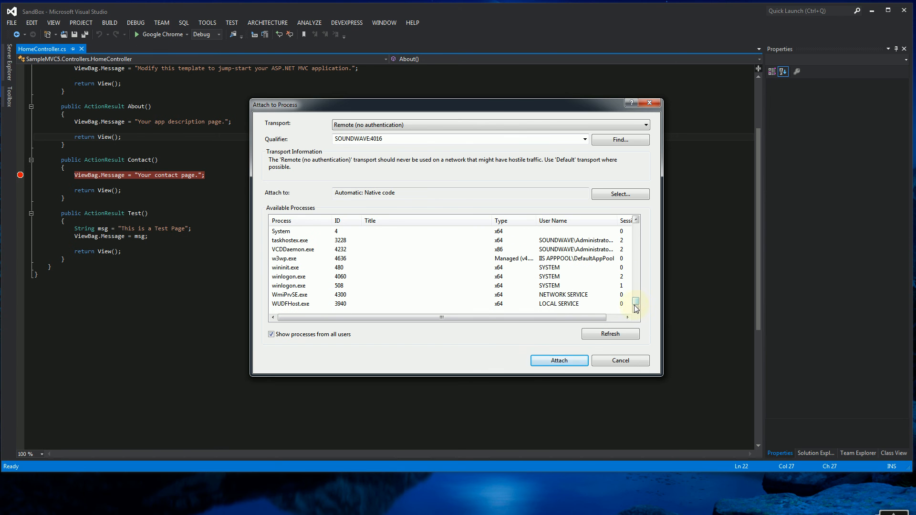
click(284, 258)
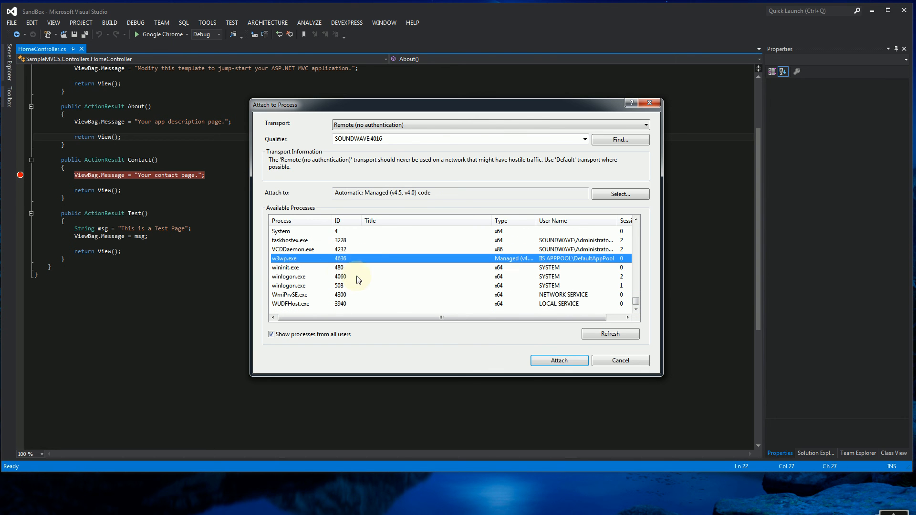
mouse_move(282, 260)
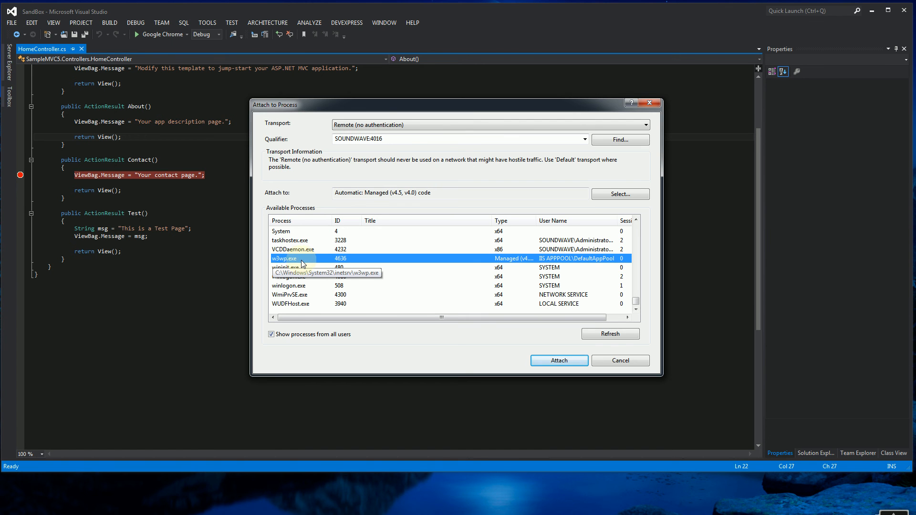
mouse_move(314, 266)
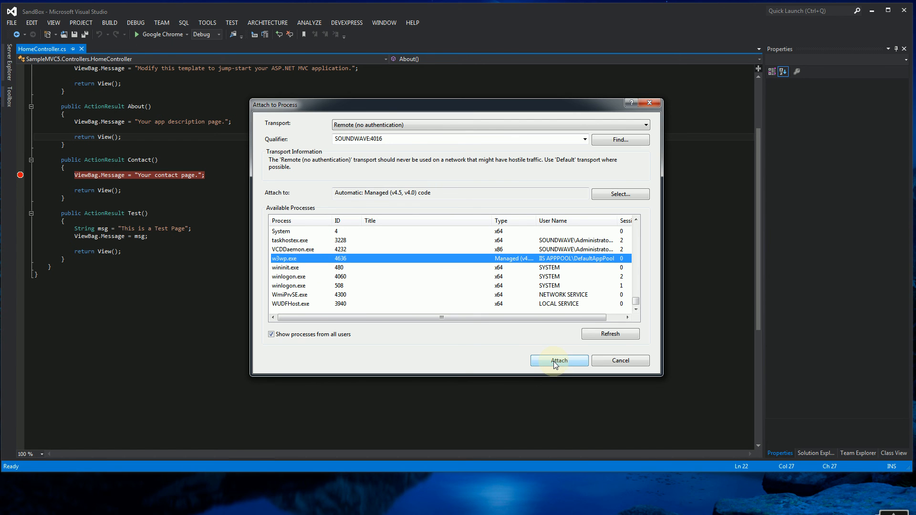
click(557, 360)
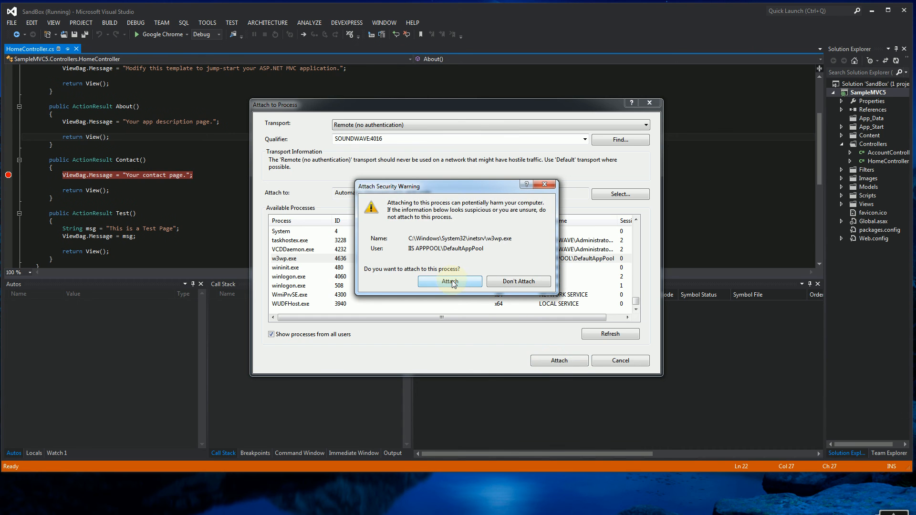
Step: Confirm the attach and verify SampleMVC5.dll symbols load from C:\Temp\DebugSymbols
click(449, 281)
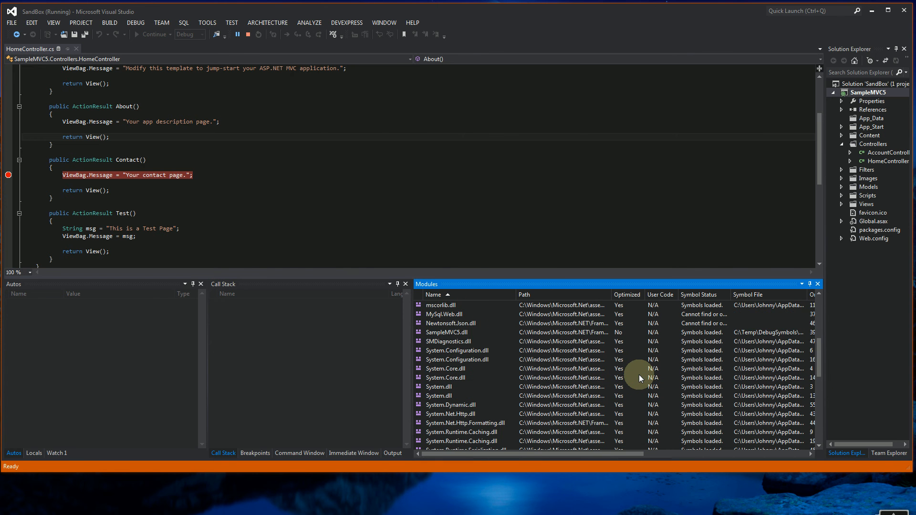
click(447, 333)
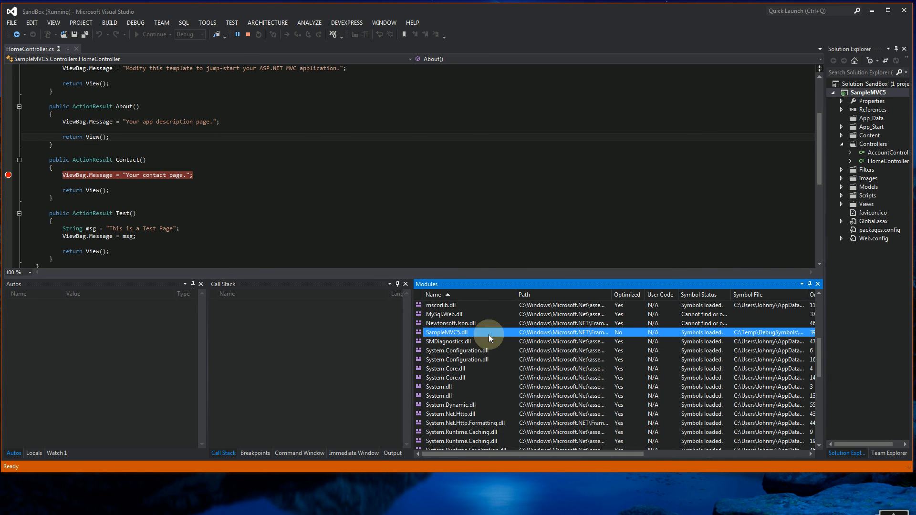
mouse_move(759, 339)
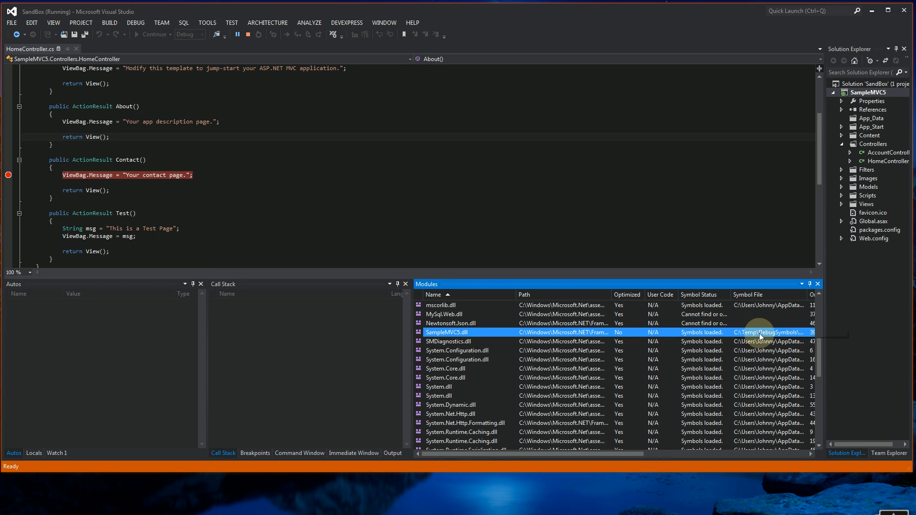
mouse_move(762, 332)
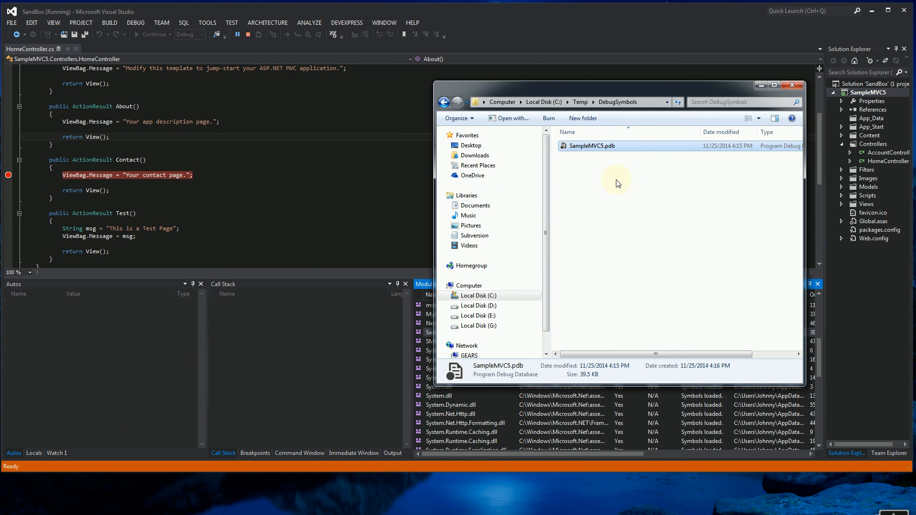
click(207, 23)
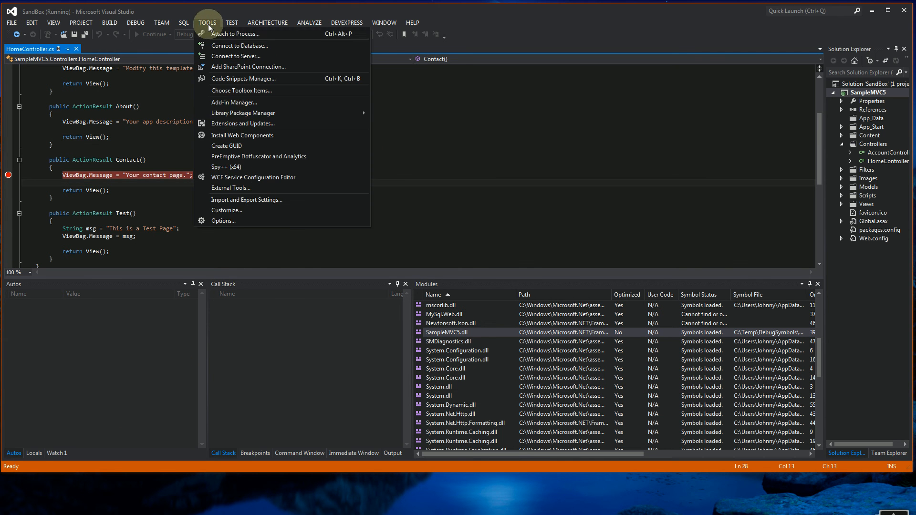
click(224, 221)
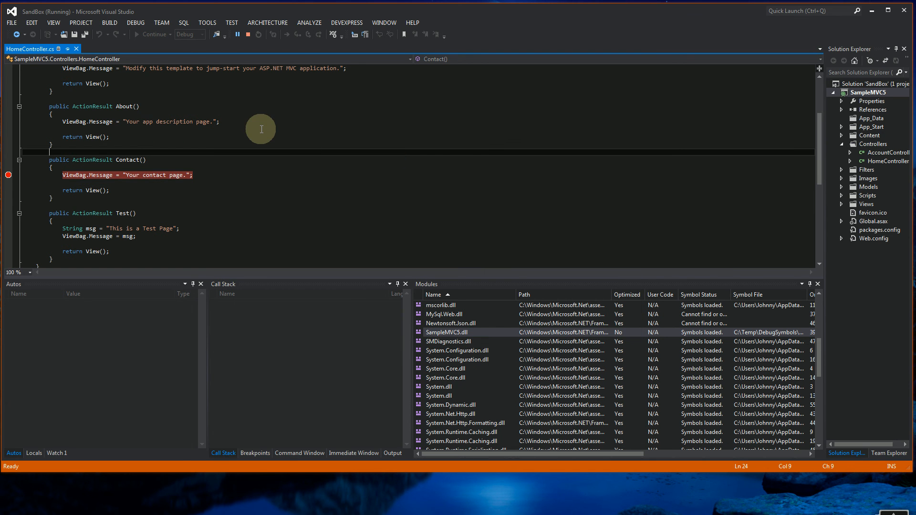
mouse_move(474, 322)
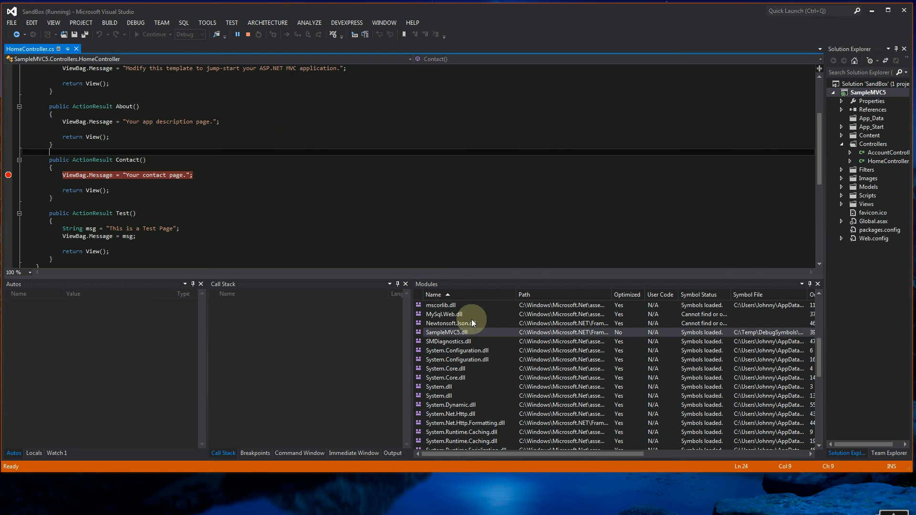
click(448, 333)
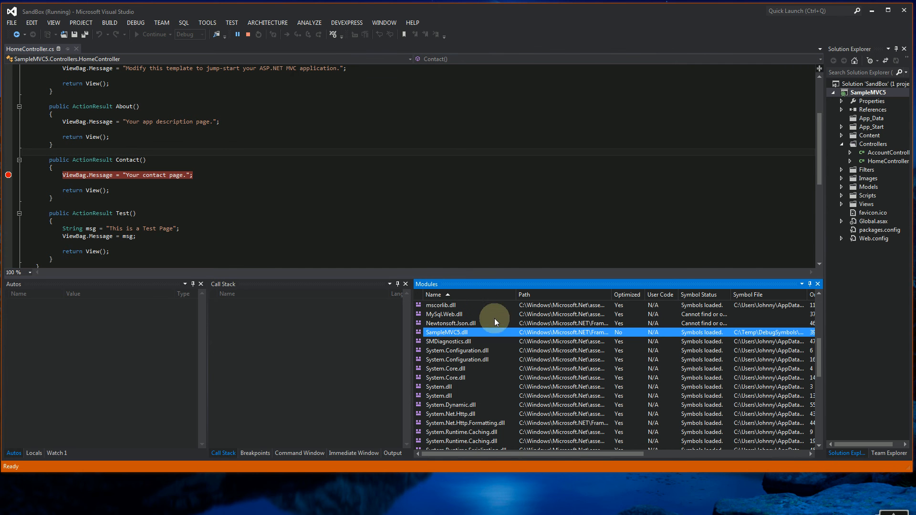
click(135, 23)
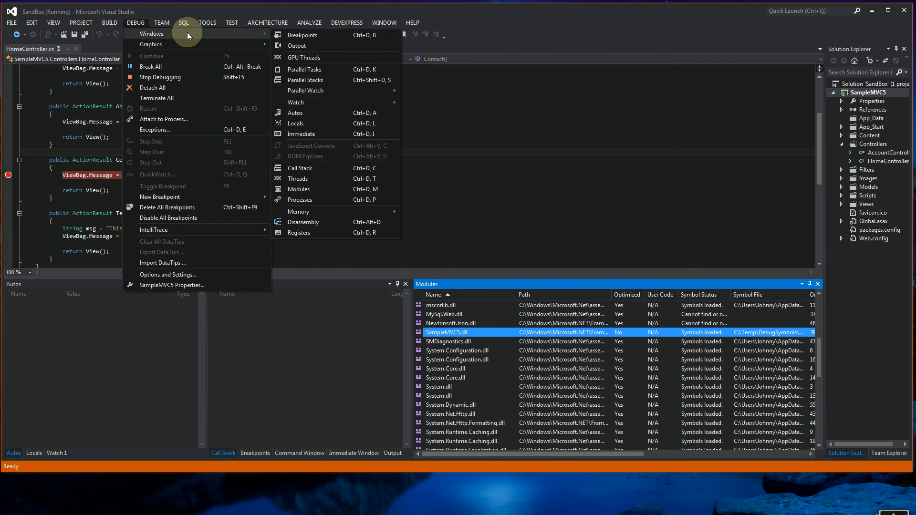
mouse_move(331, 189)
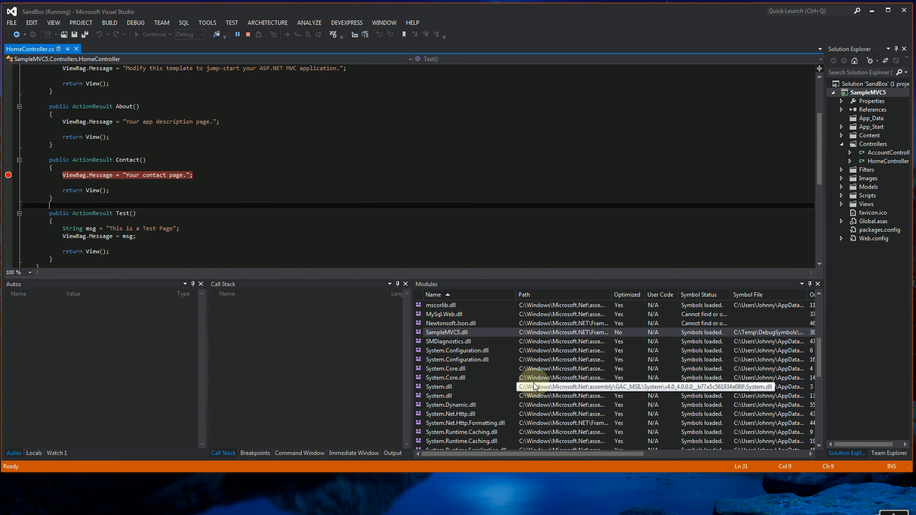
mouse_move(307, 135)
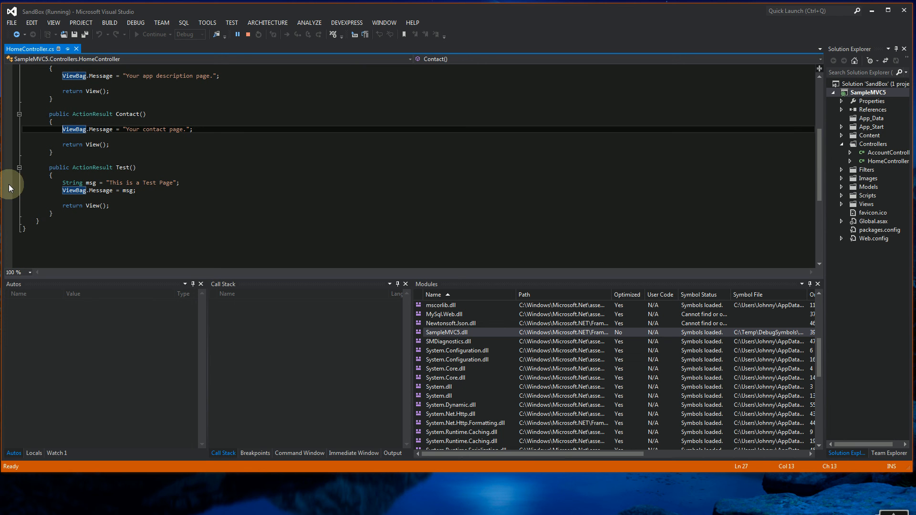
Step: Set a breakpoint on Test()'s msg line, then request the remote site's Test page
click(8, 182)
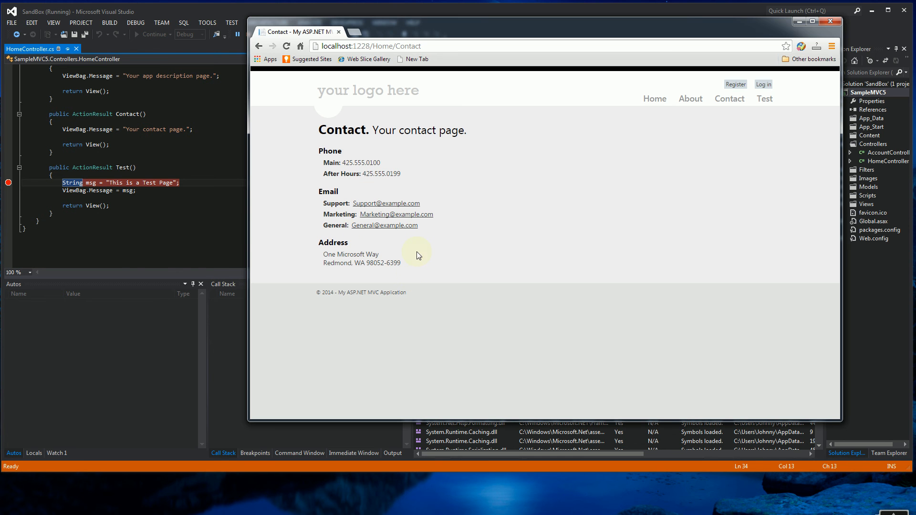
mouse_move(437, 45)
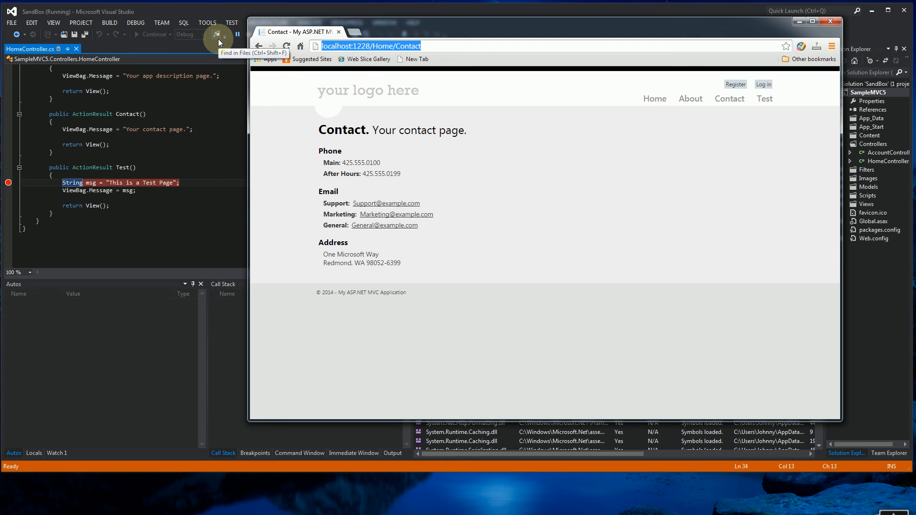
text(10.33.55.1)
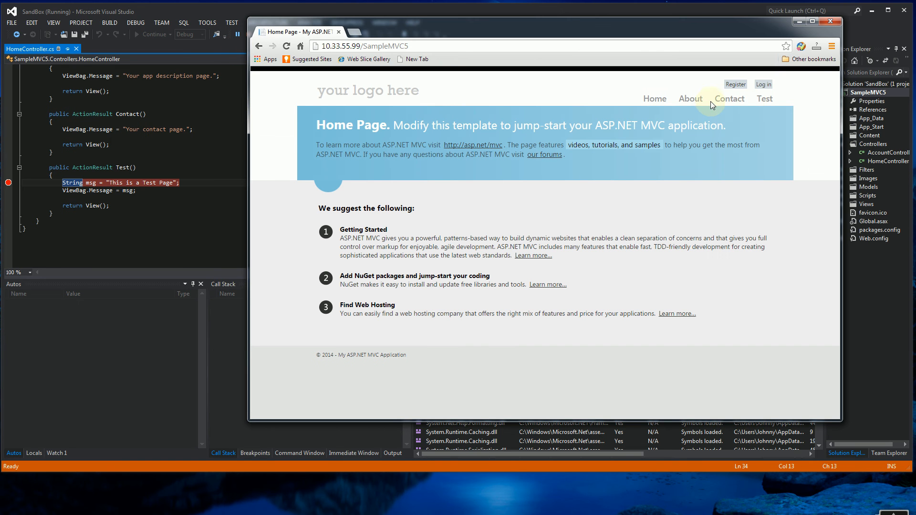
click(764, 98)
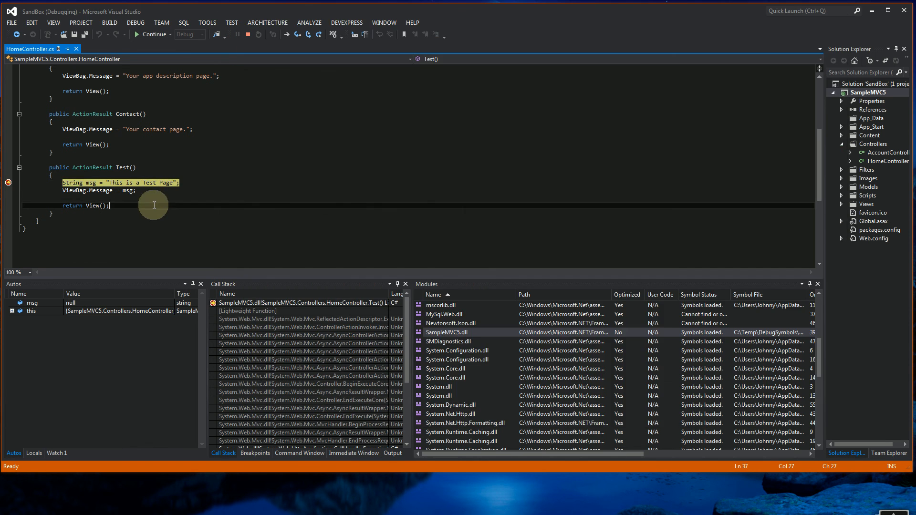
mouse_move(87, 182)
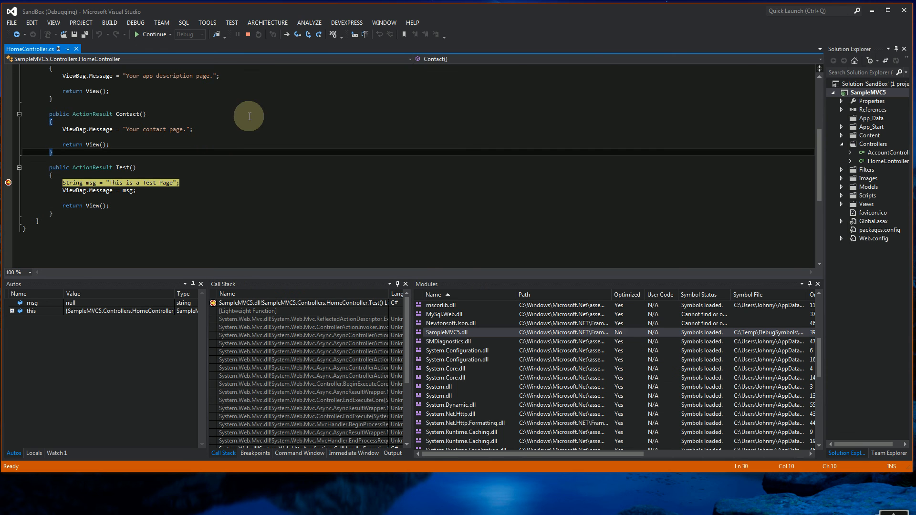
mouse_move(306, 176)
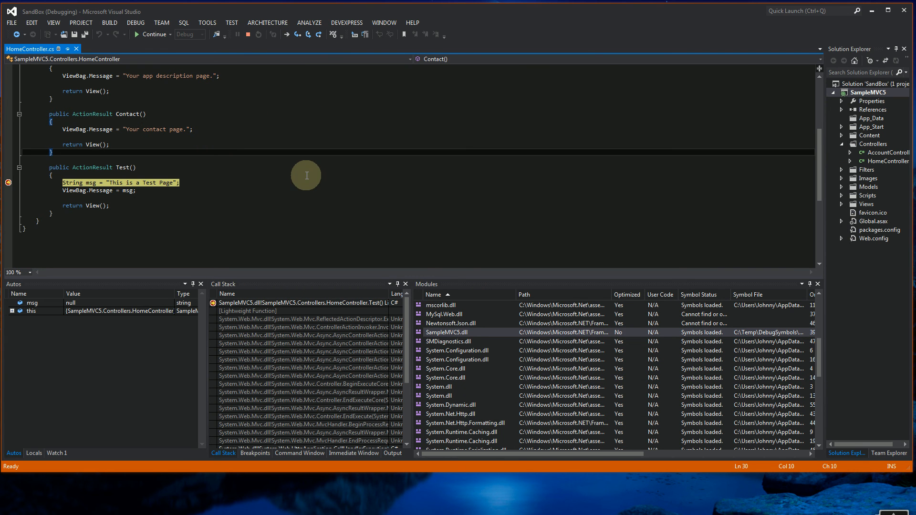